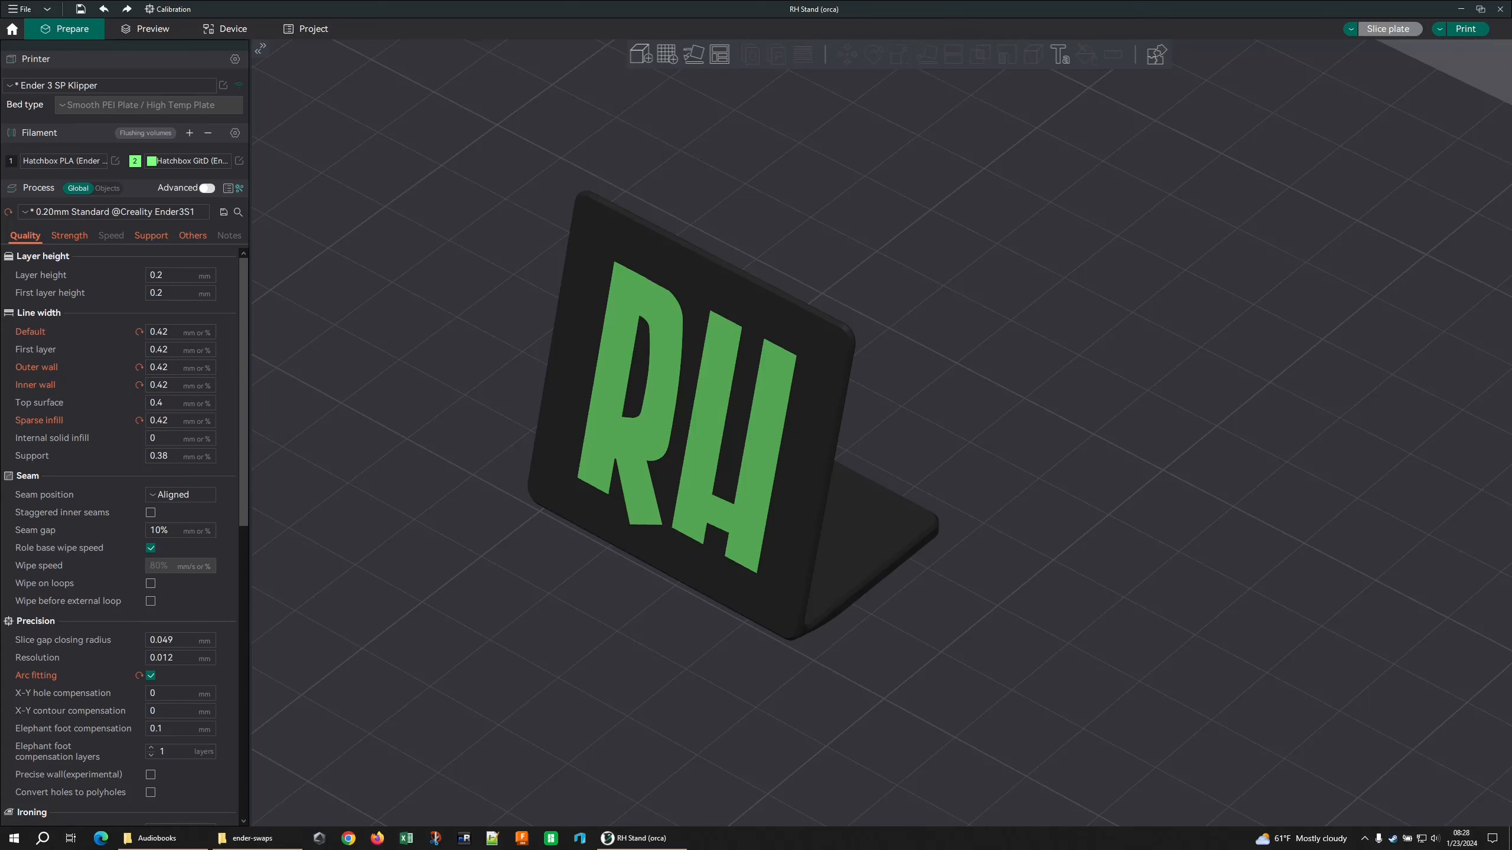
mouse_move(739, 328)
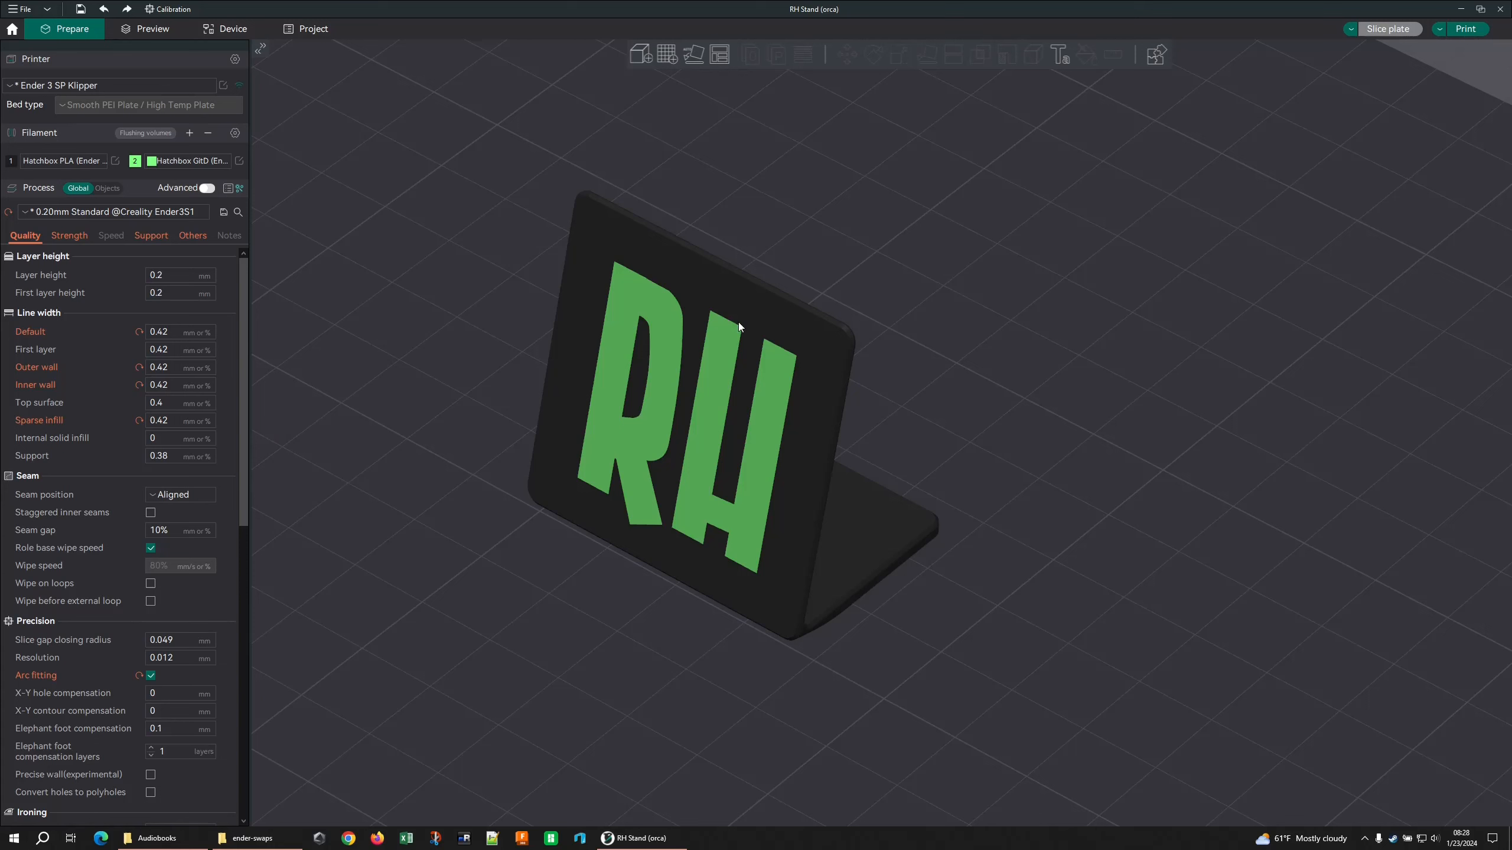
mouse_move(649, 484)
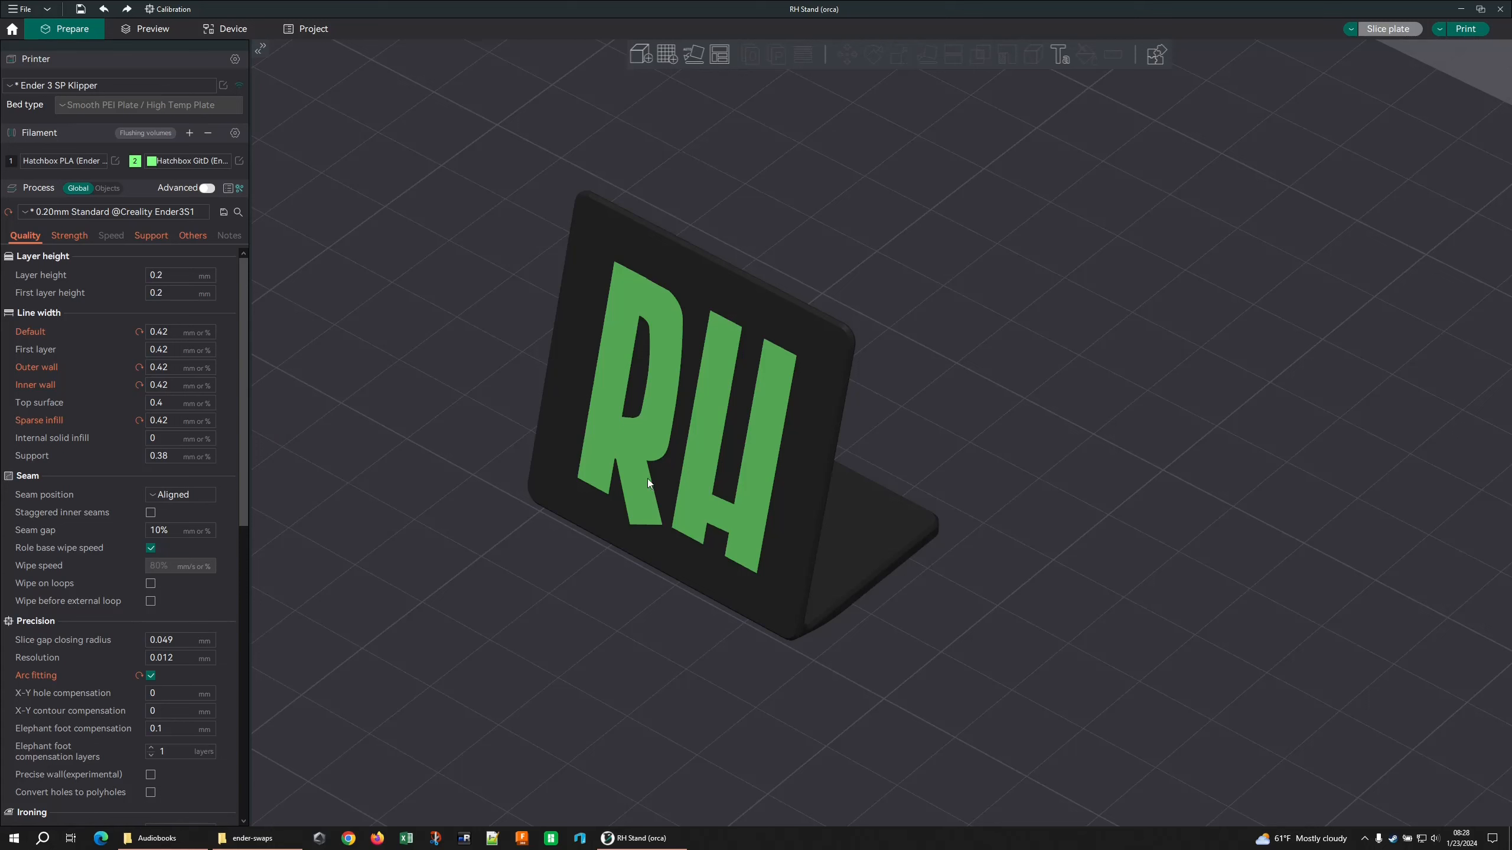
mouse_move(763, 102)
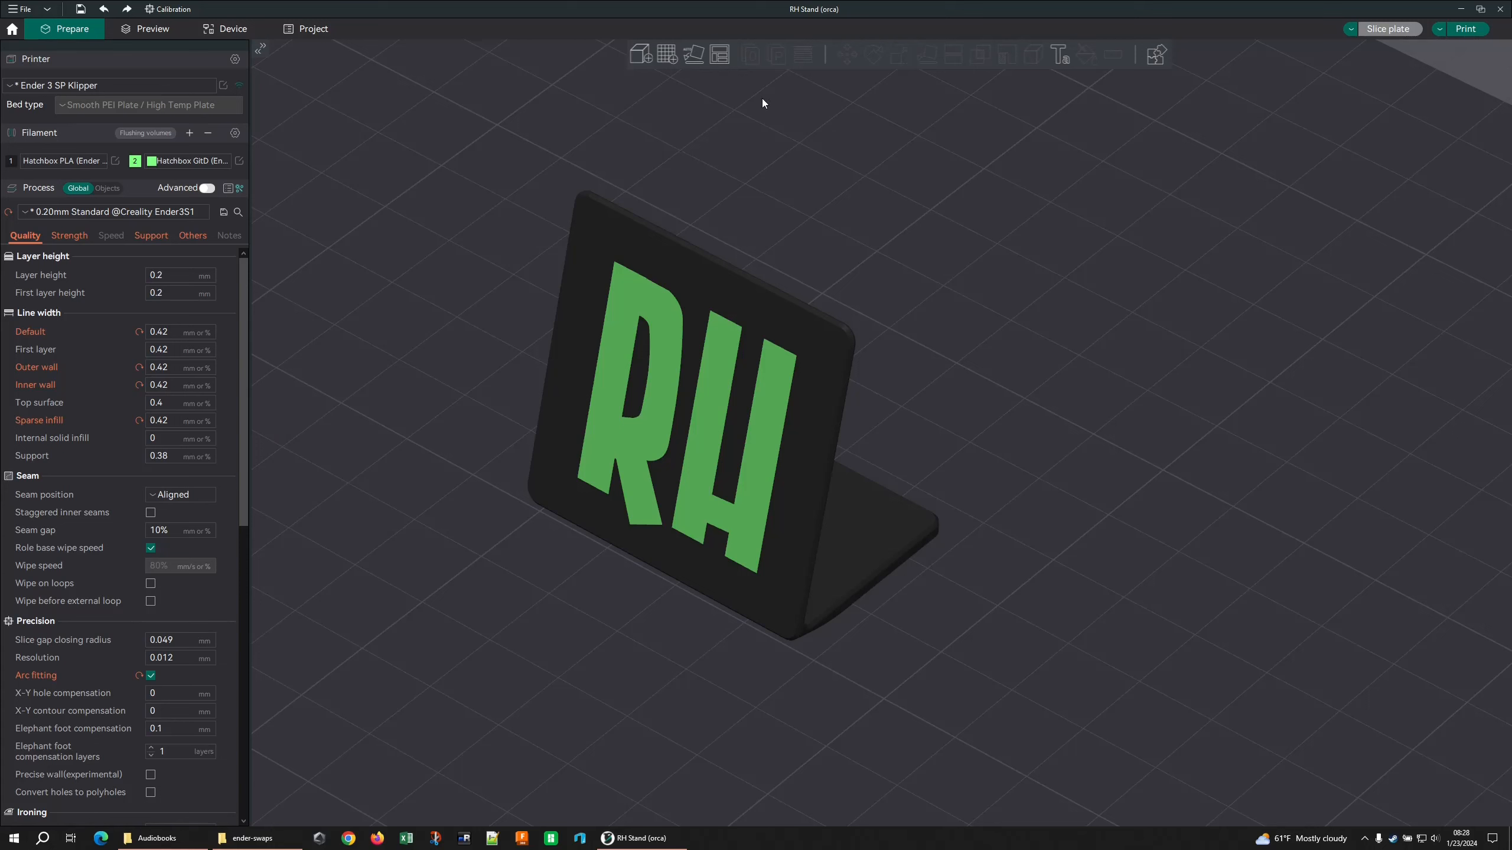
- Undo the last rotation so the stand lies flat with its lettered panel down
left_click(704, 387)
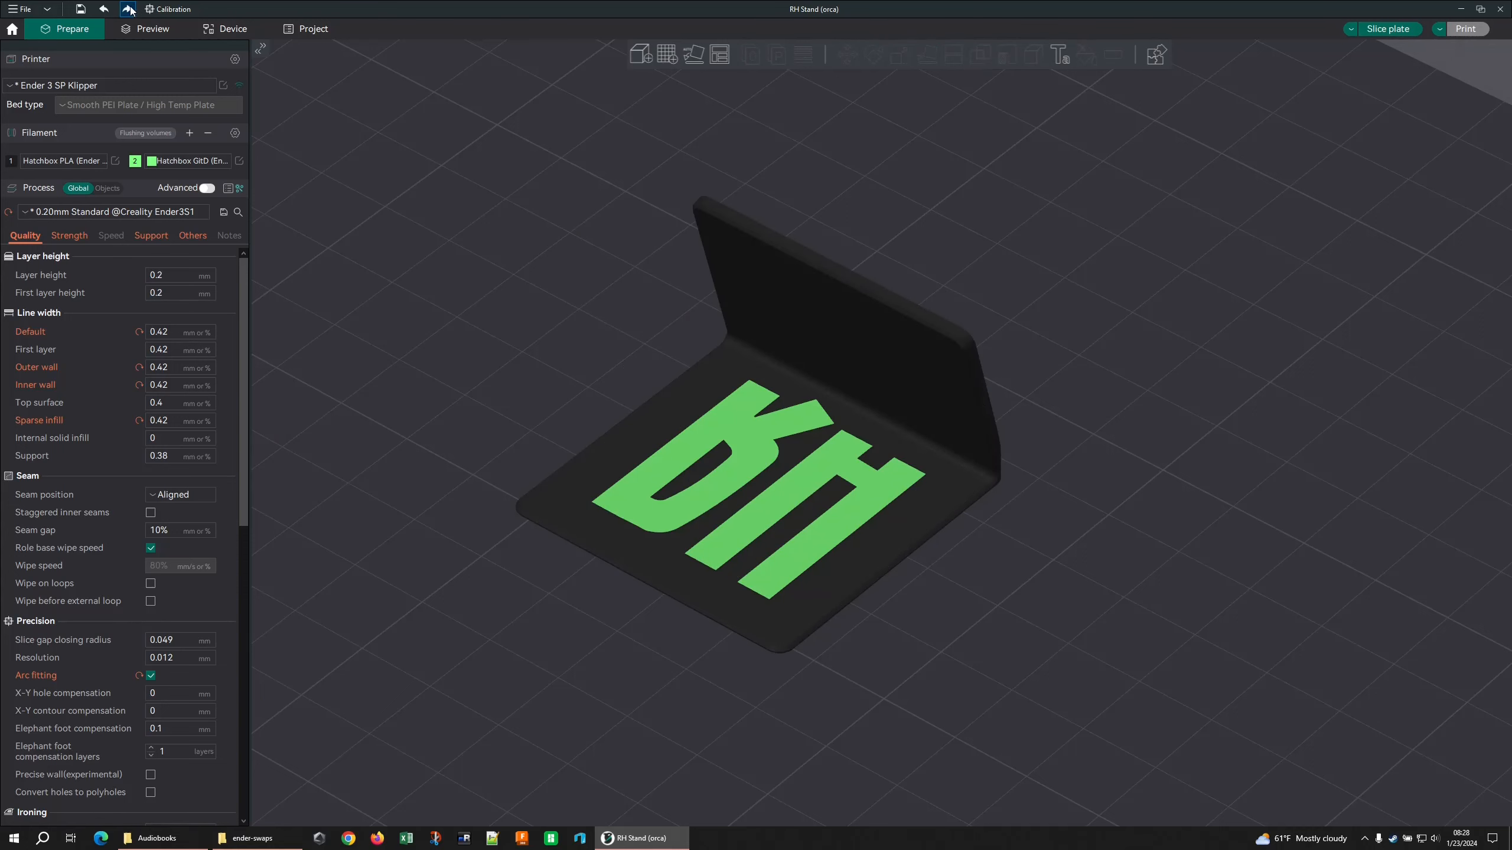
- Slice the plate to get the two-filament preview with six filament changes
left_click(150, 29)
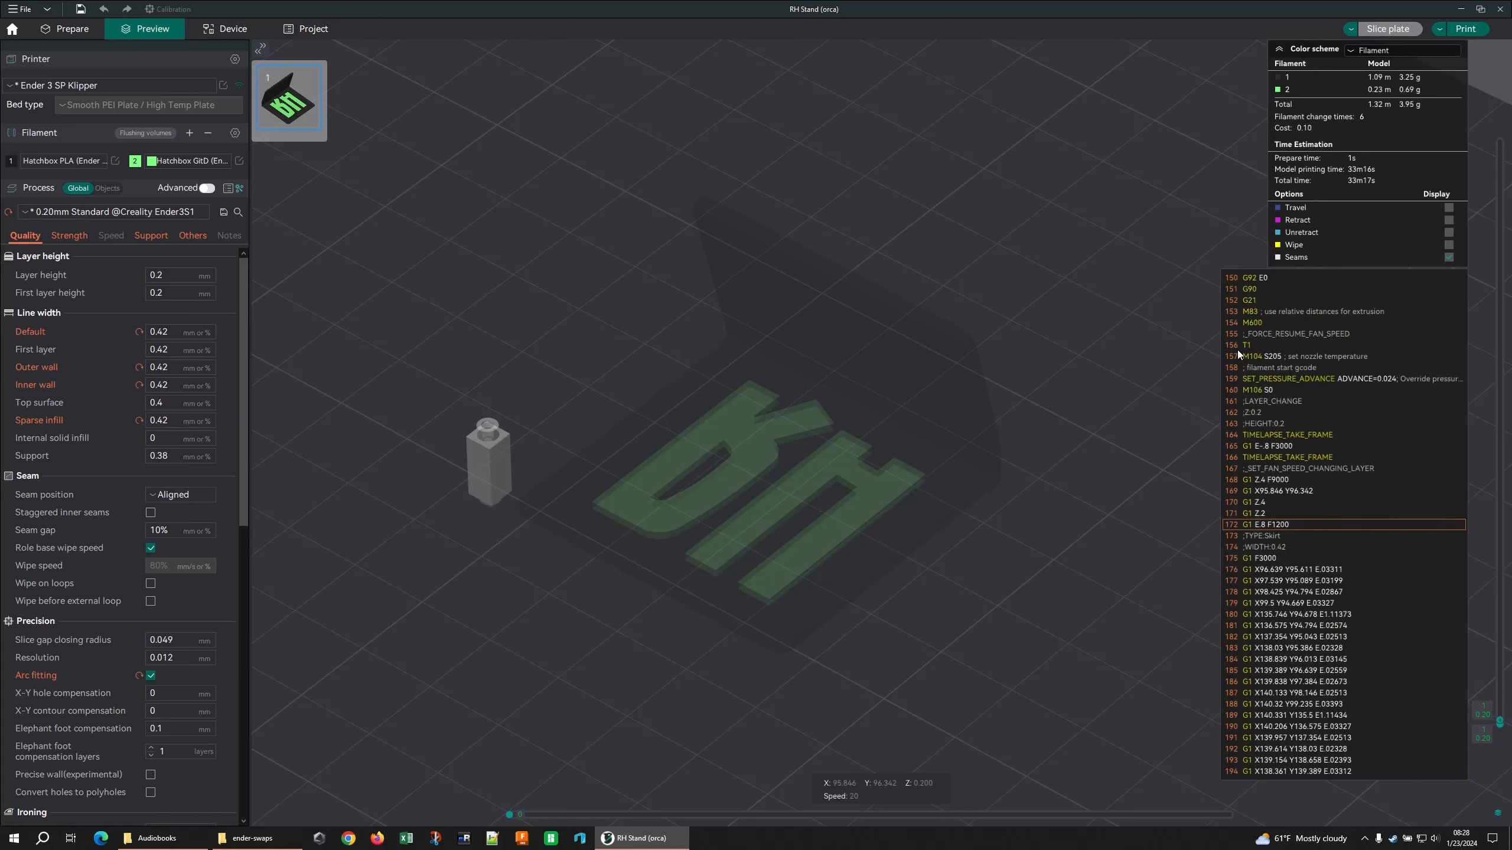
mouse_move(1237, 355)
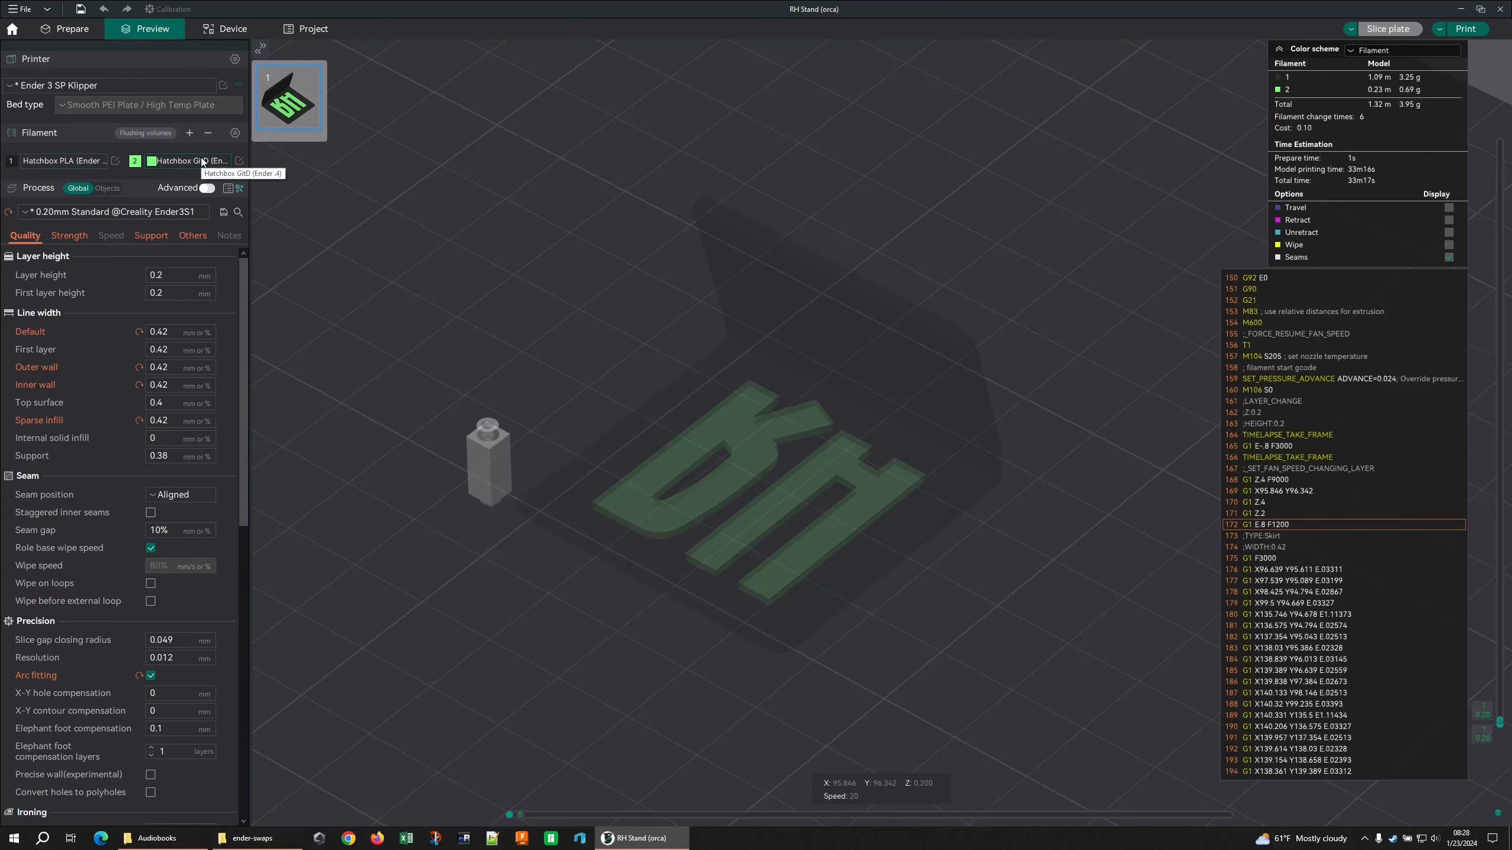
mouse_move(964, 323)
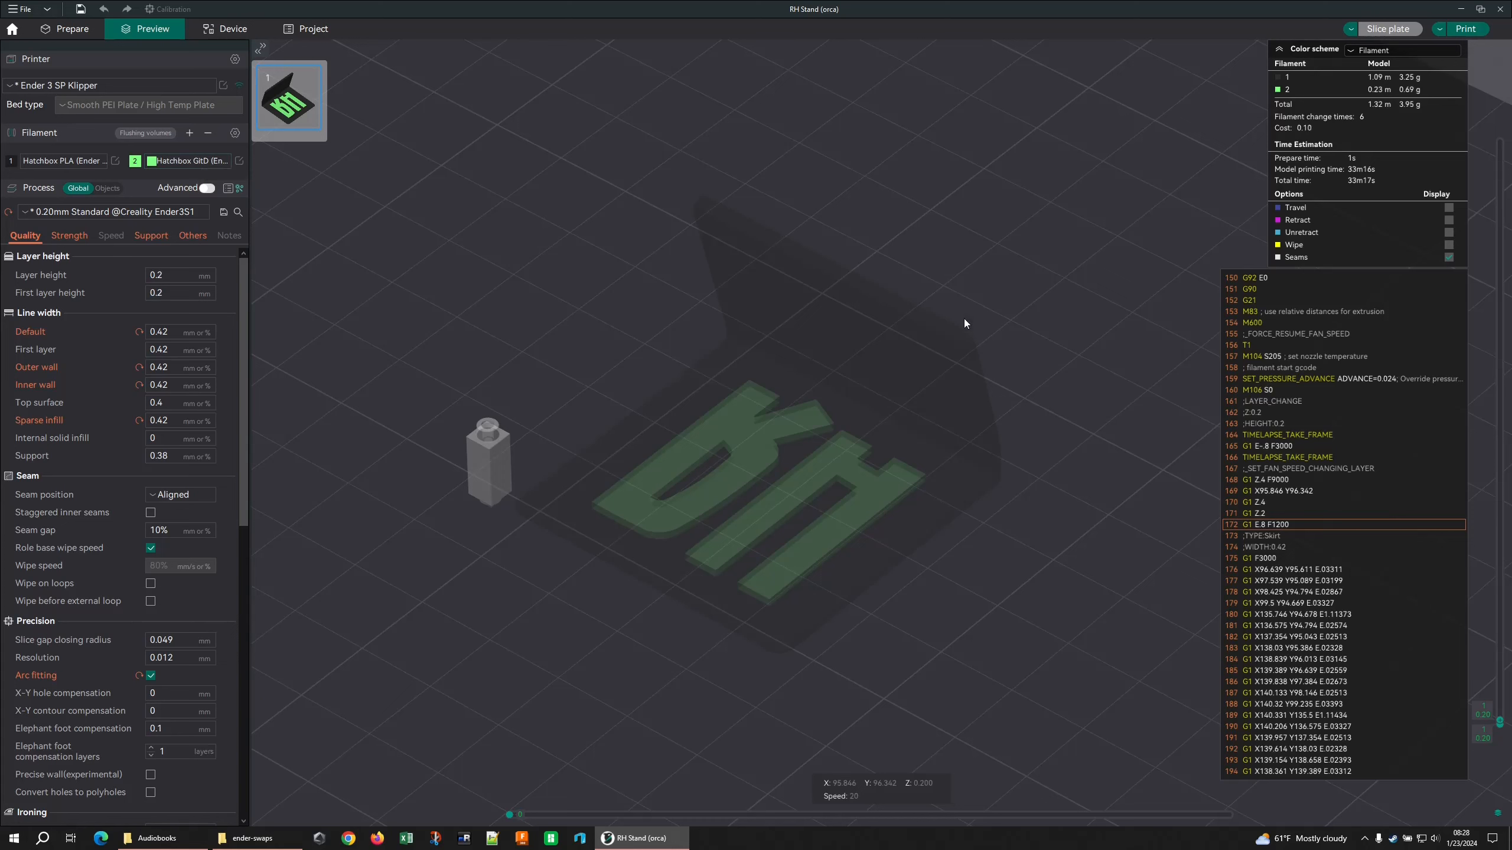
mouse_move(1240, 354)
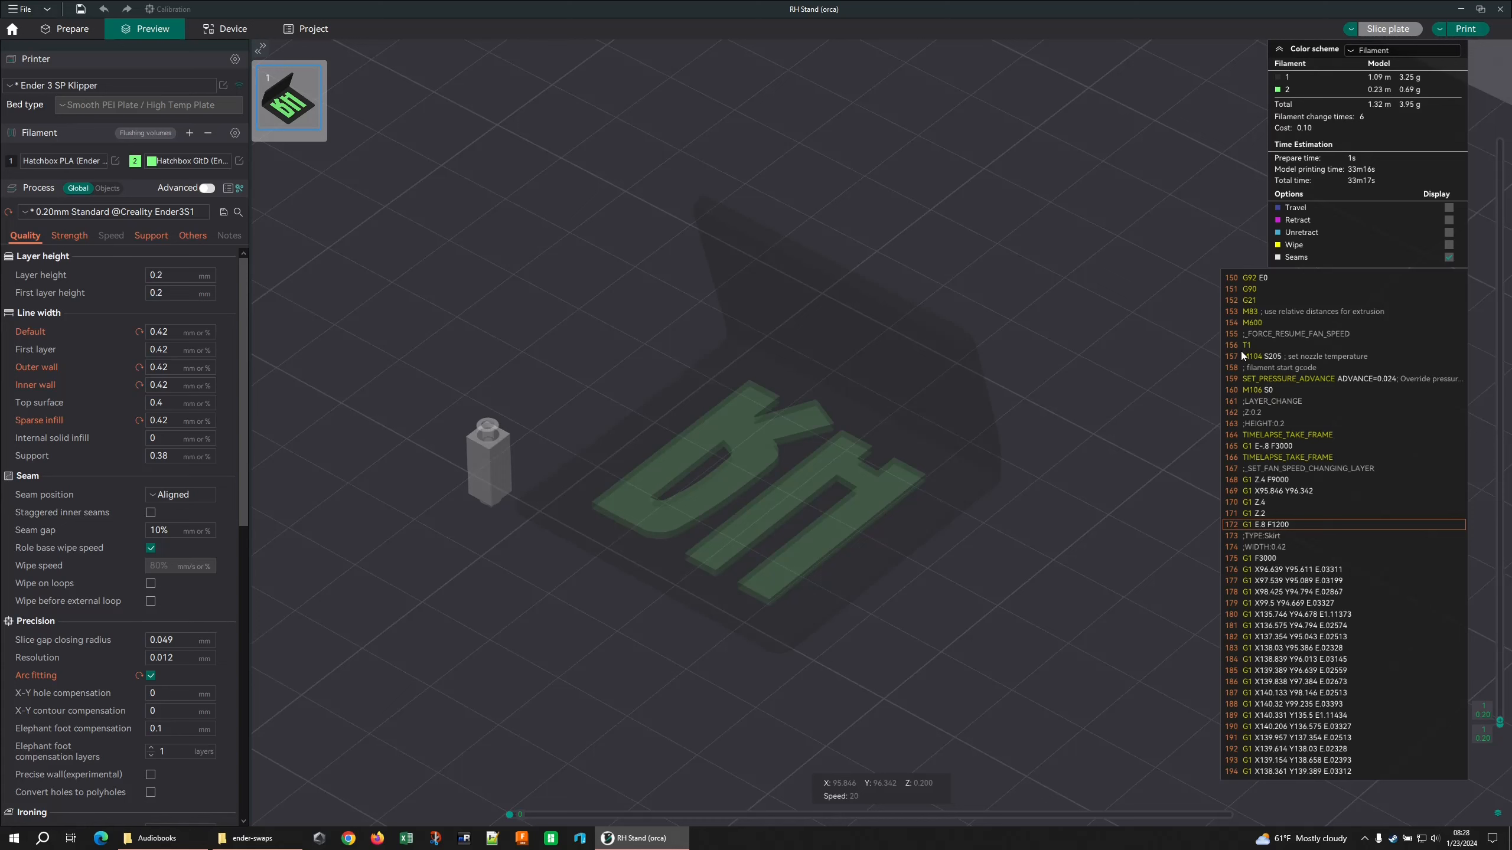
mouse_move(637, 813)
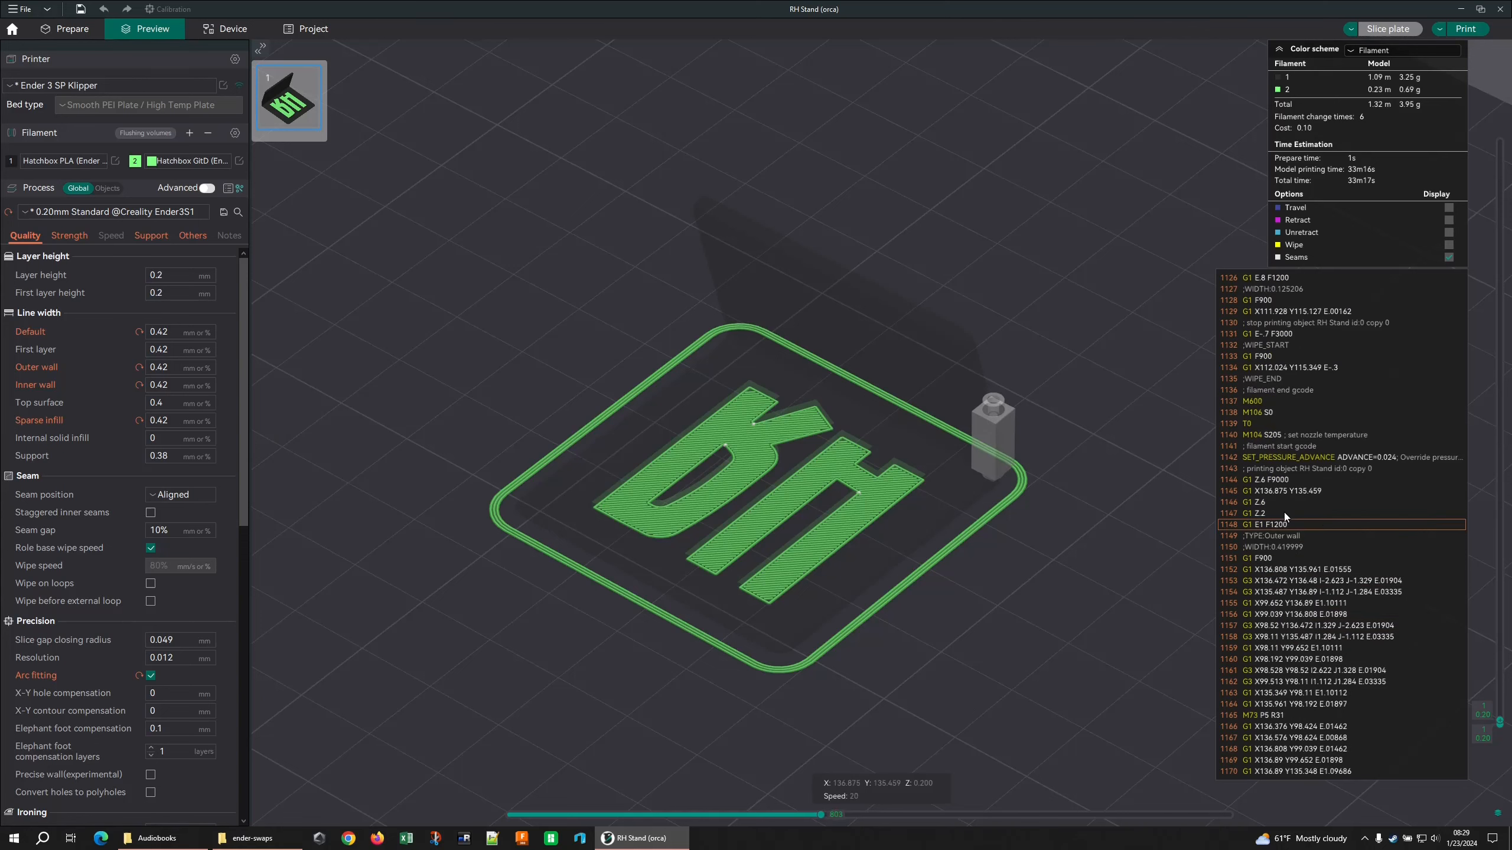
mouse_move(1271, 410)
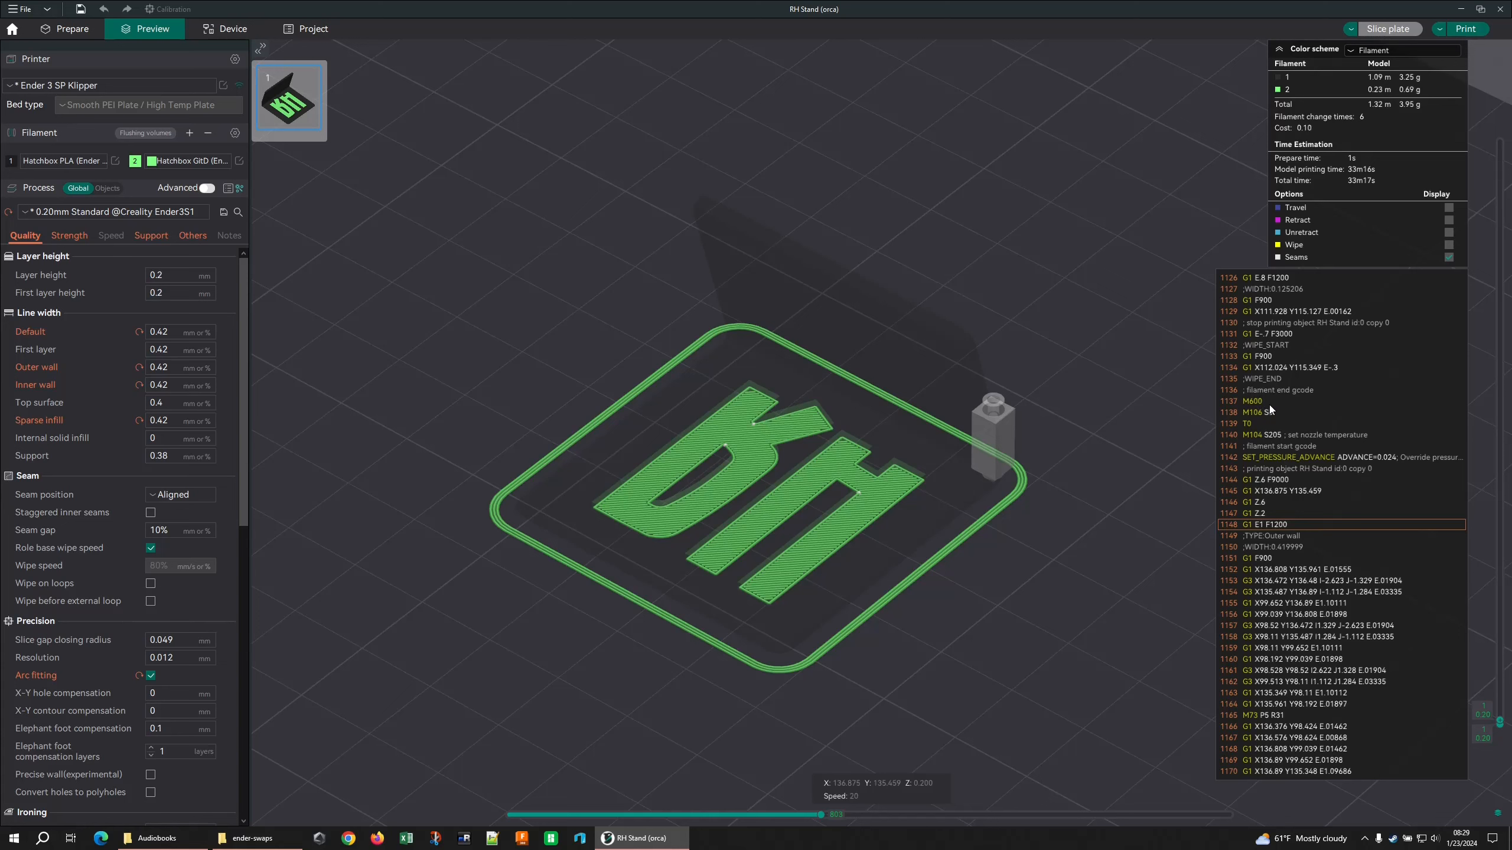
mouse_move(1257, 435)
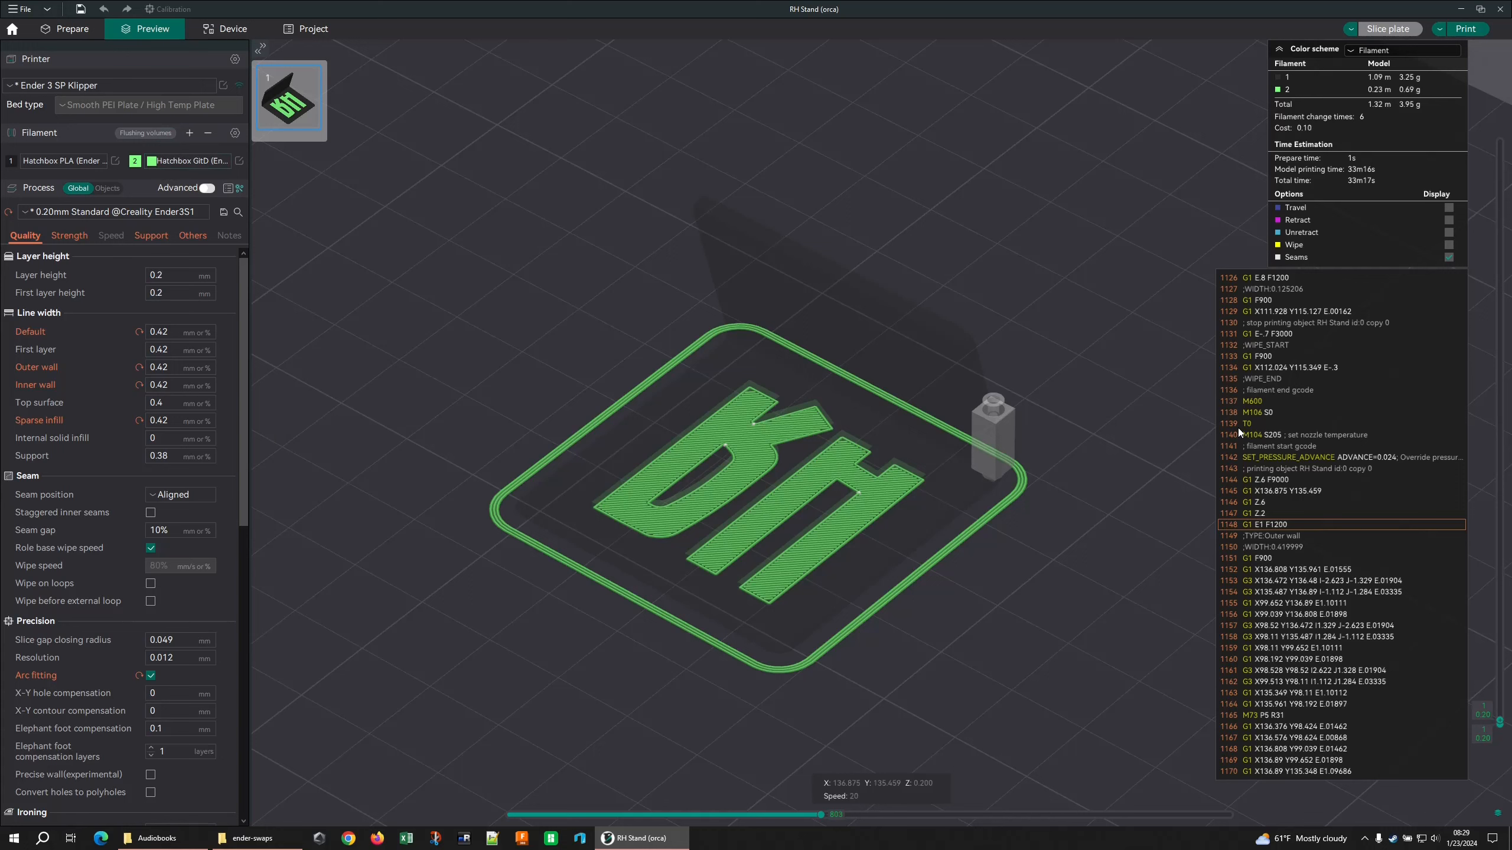
mouse_move(1248, 434)
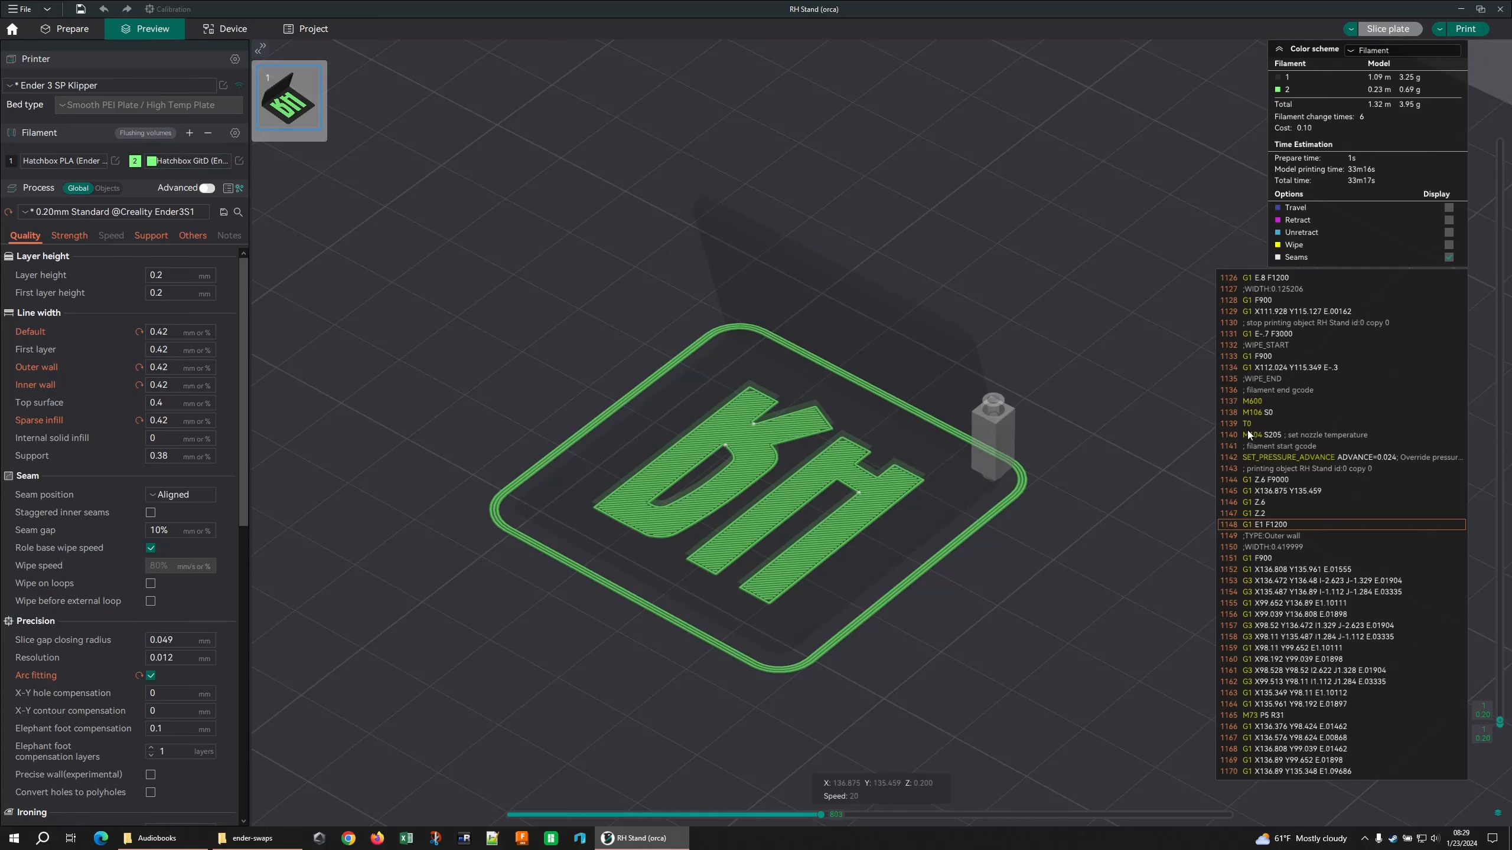
mouse_move(759, 498)
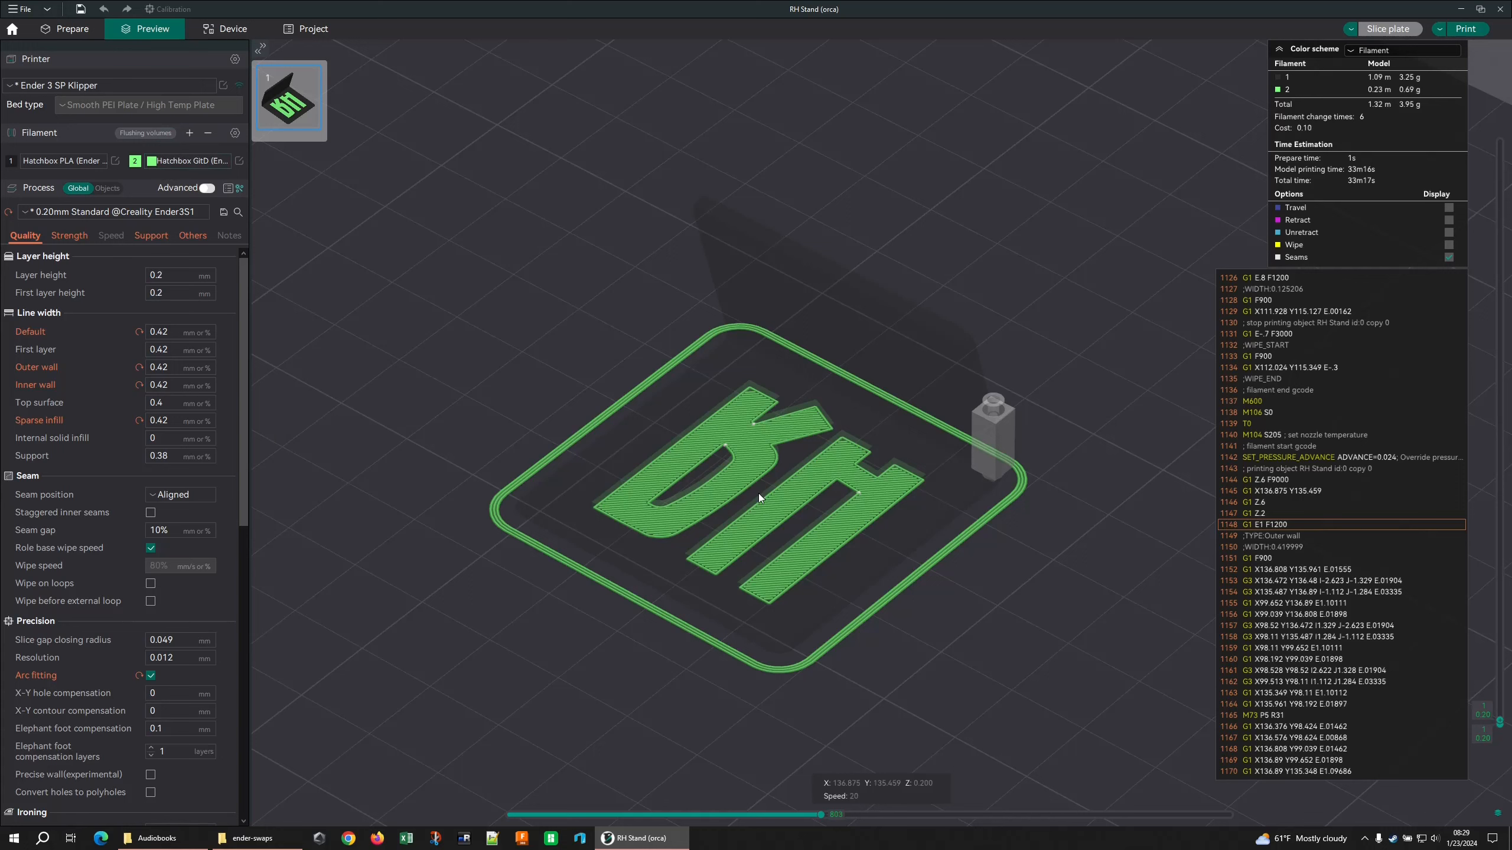
mouse_move(1003, 438)
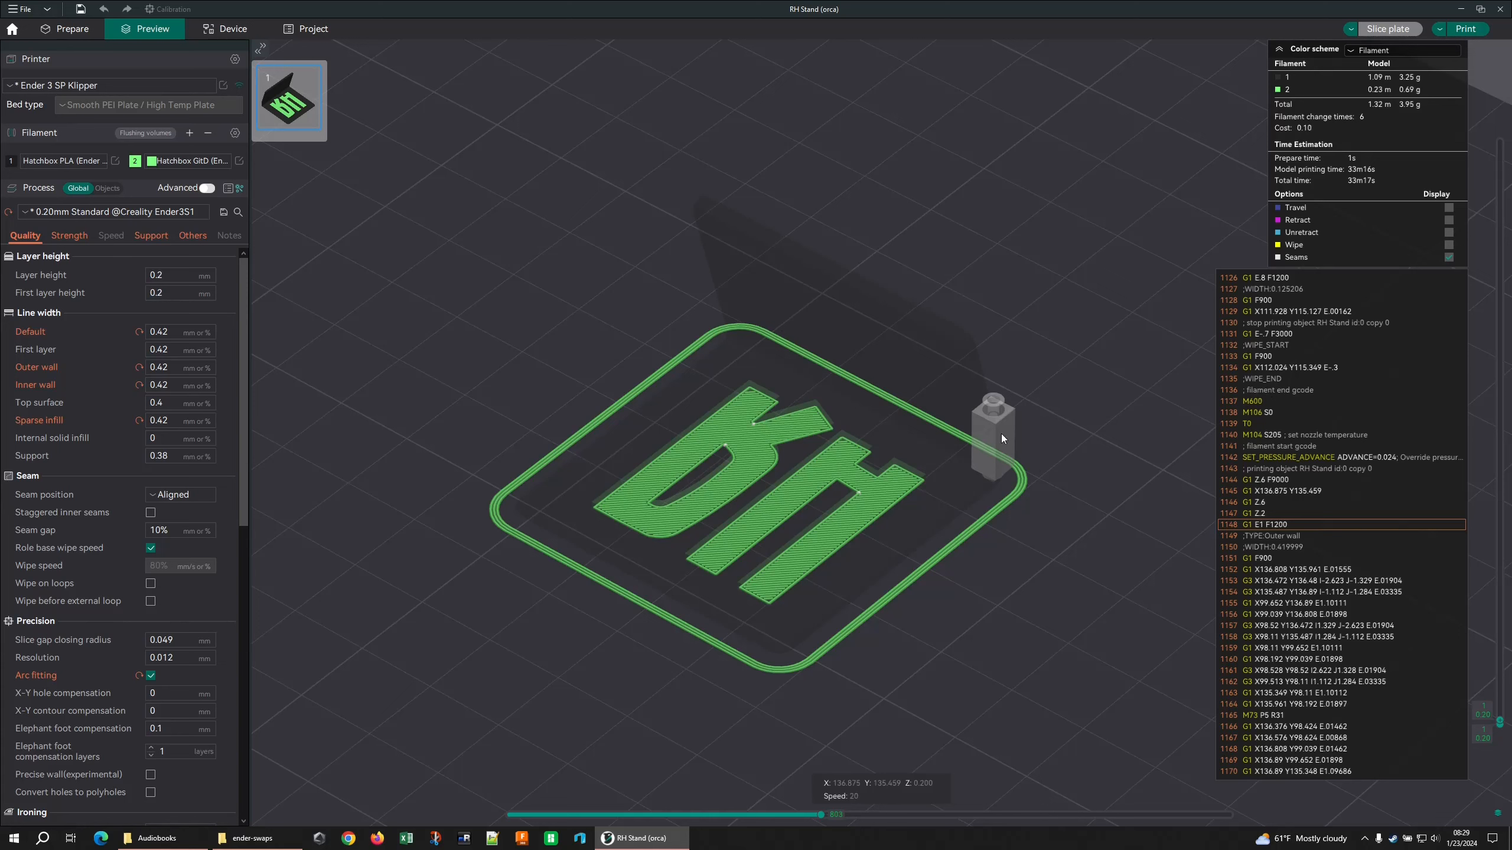
mouse_move(991, 437)
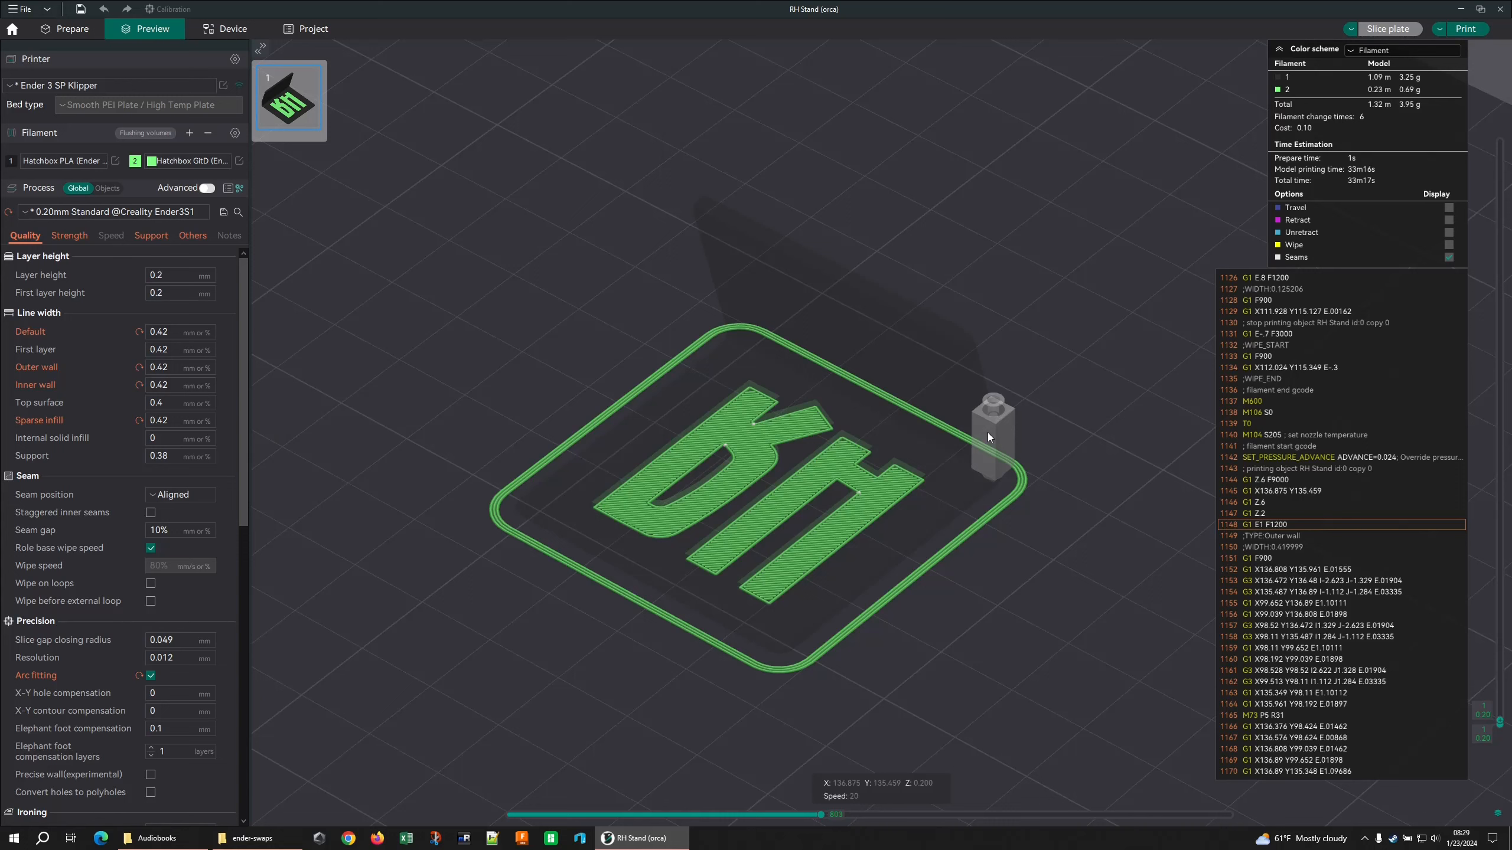
mouse_move(1244, 442)
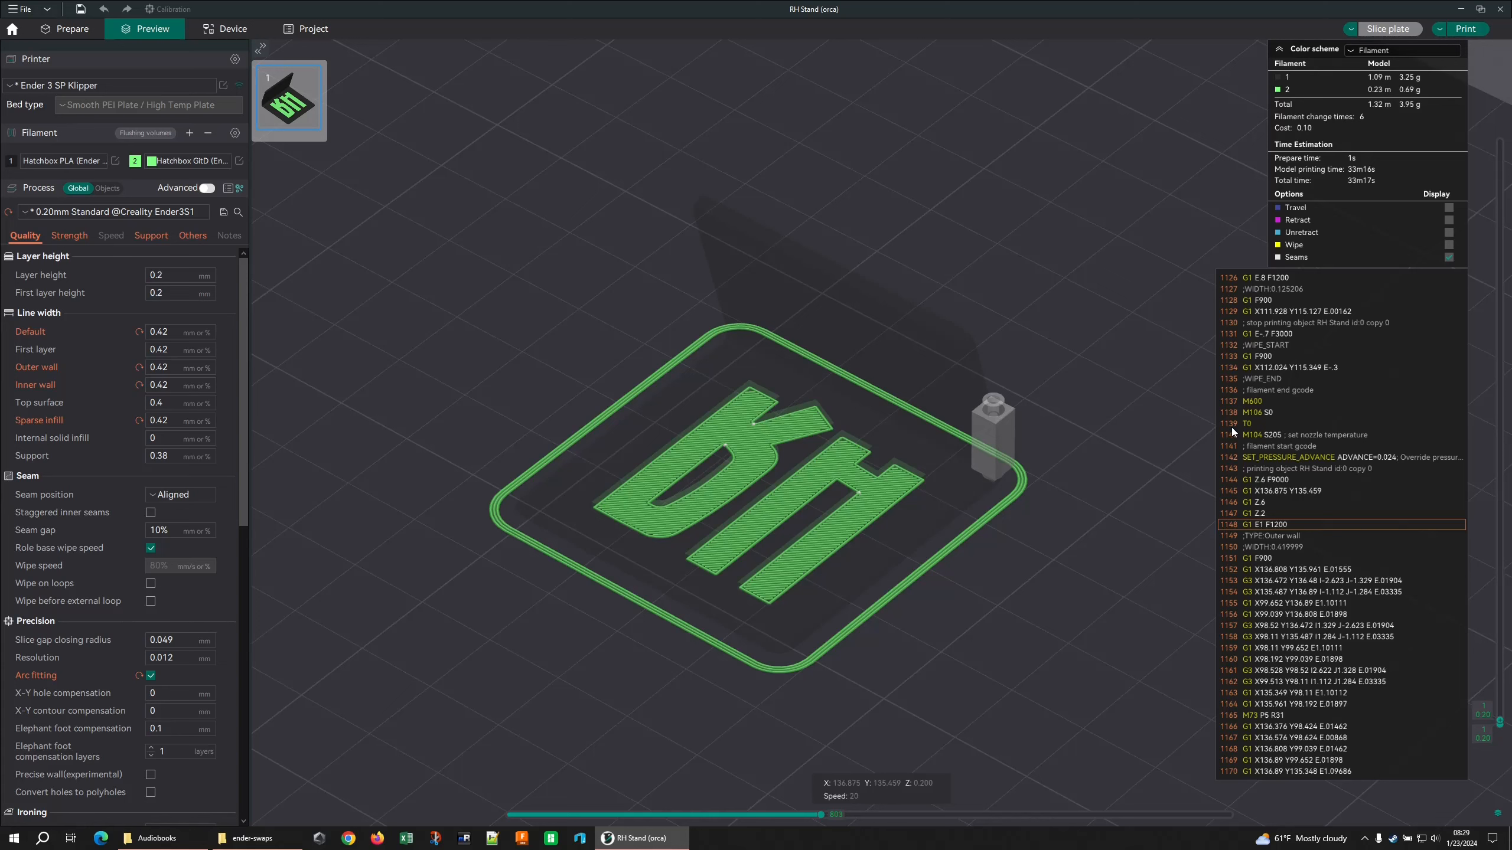
mouse_move(1087, 435)
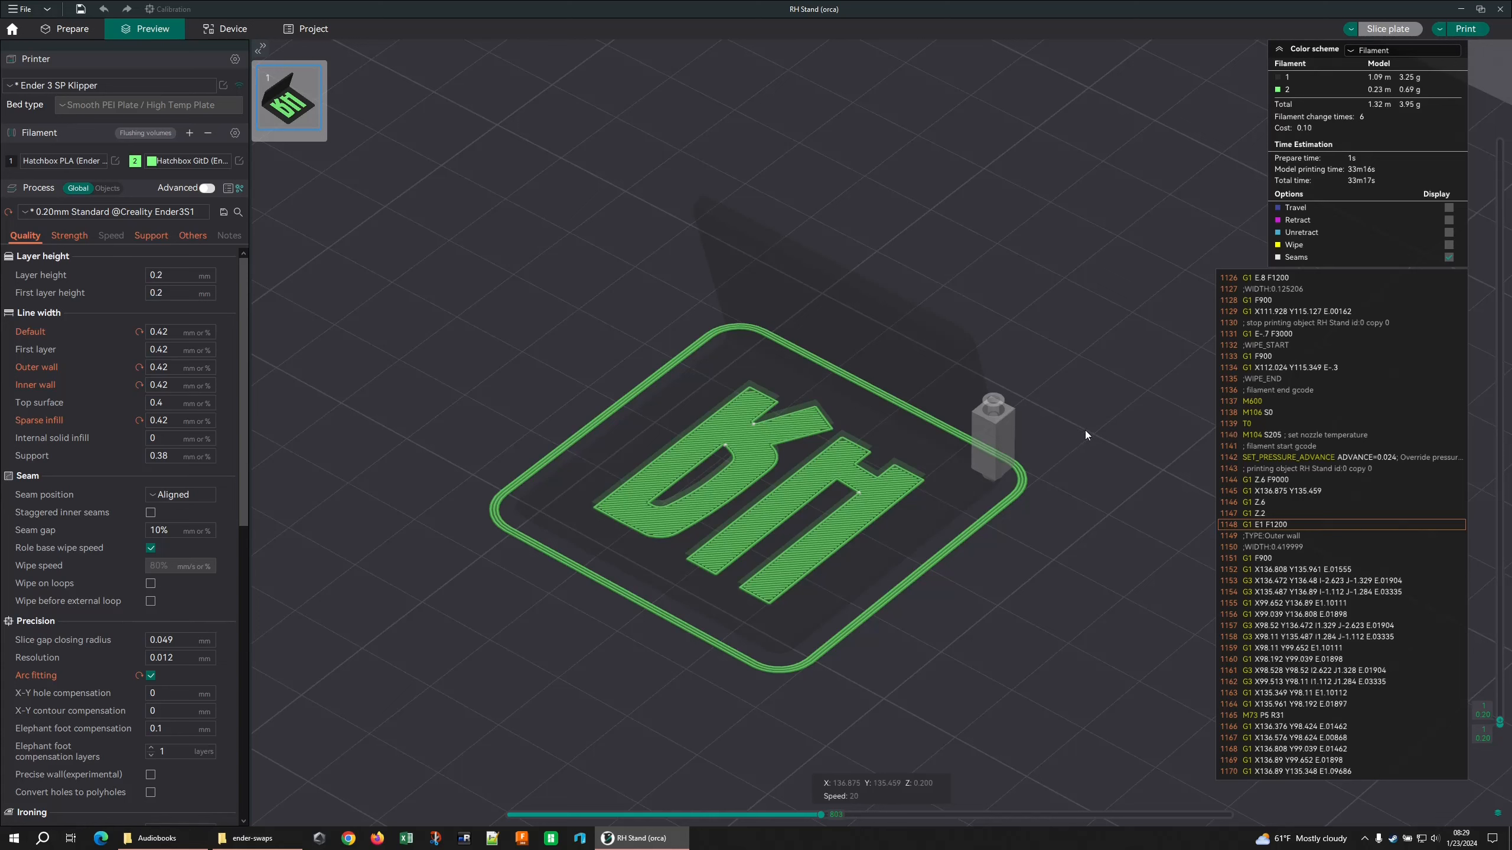
mouse_move(1136, 454)
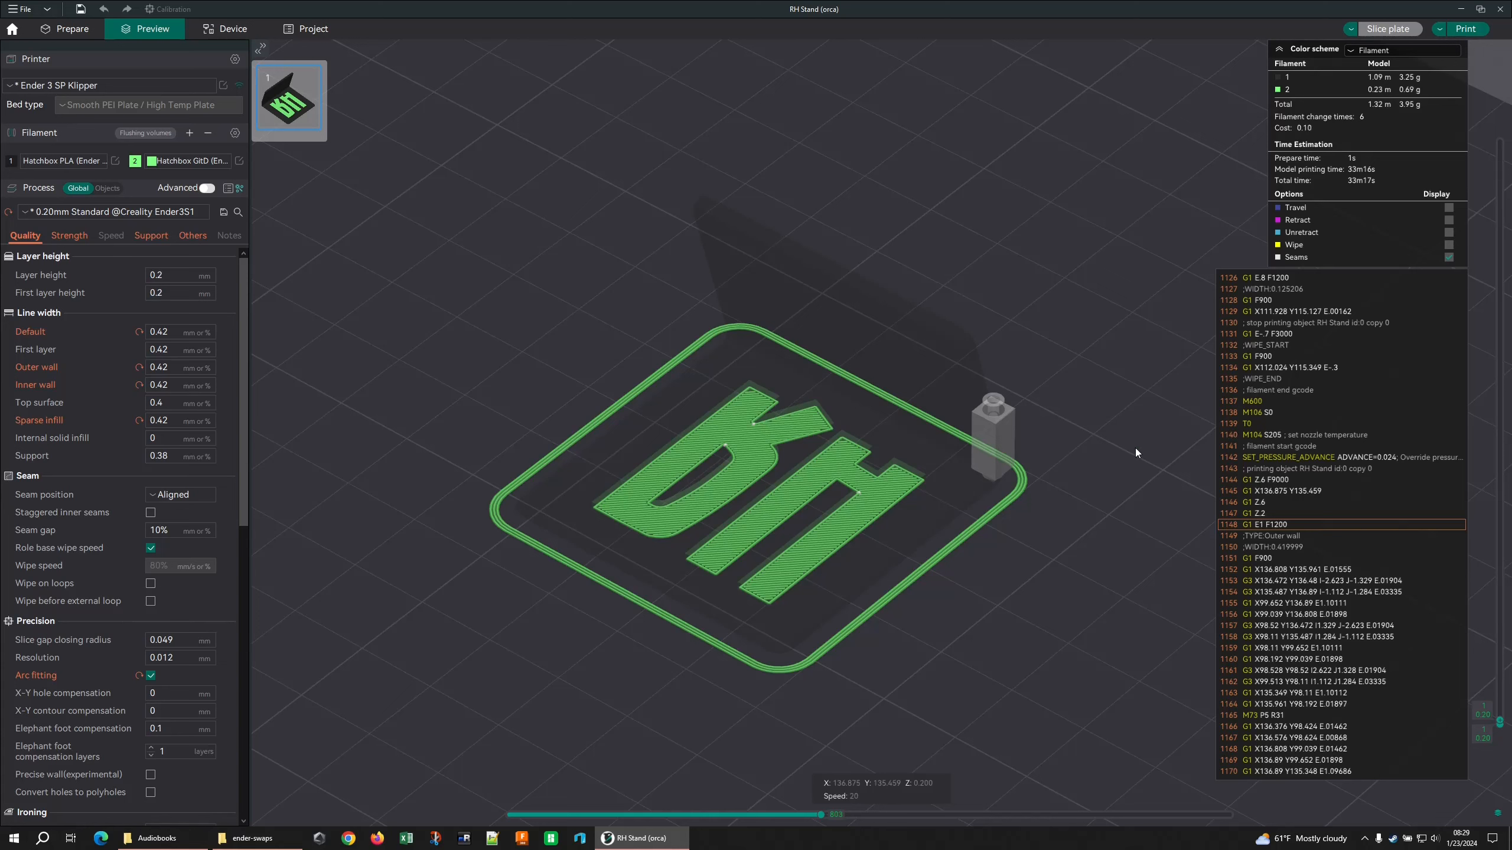
mouse_move(730, 324)
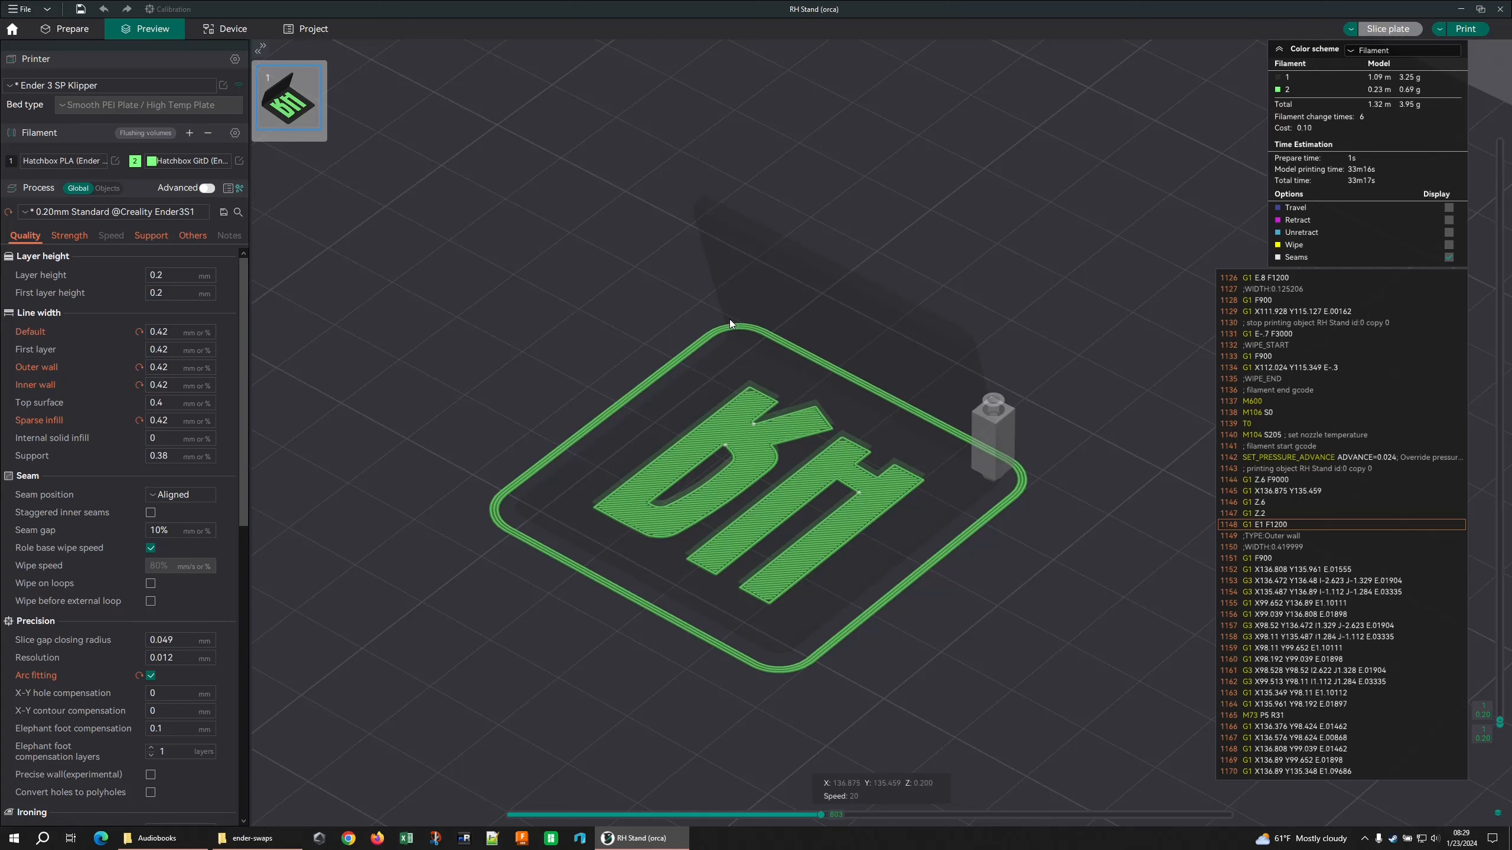
mouse_move(457, 193)
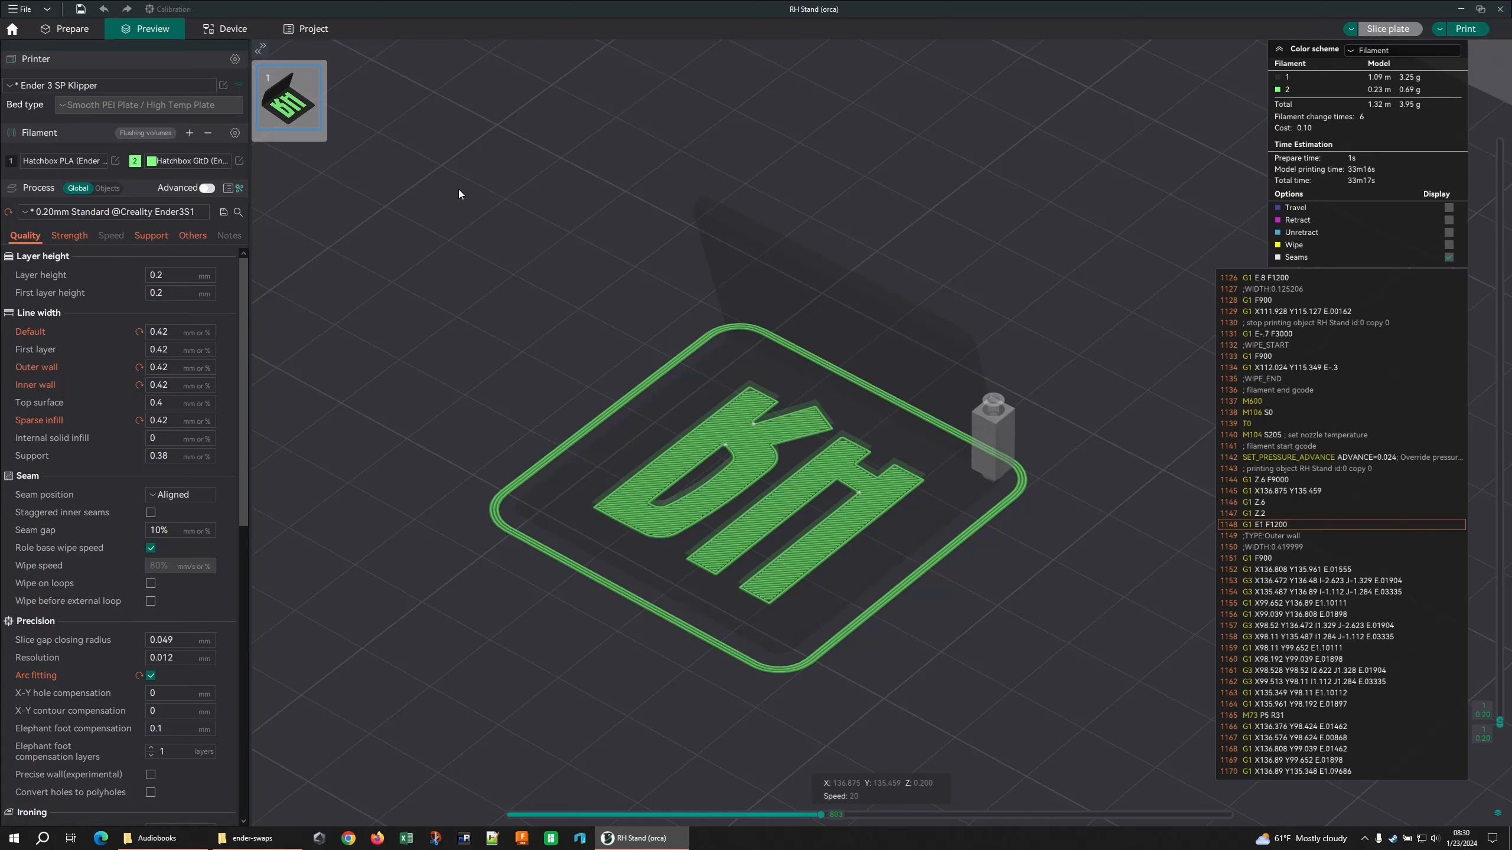
mouse_move(1252, 458)
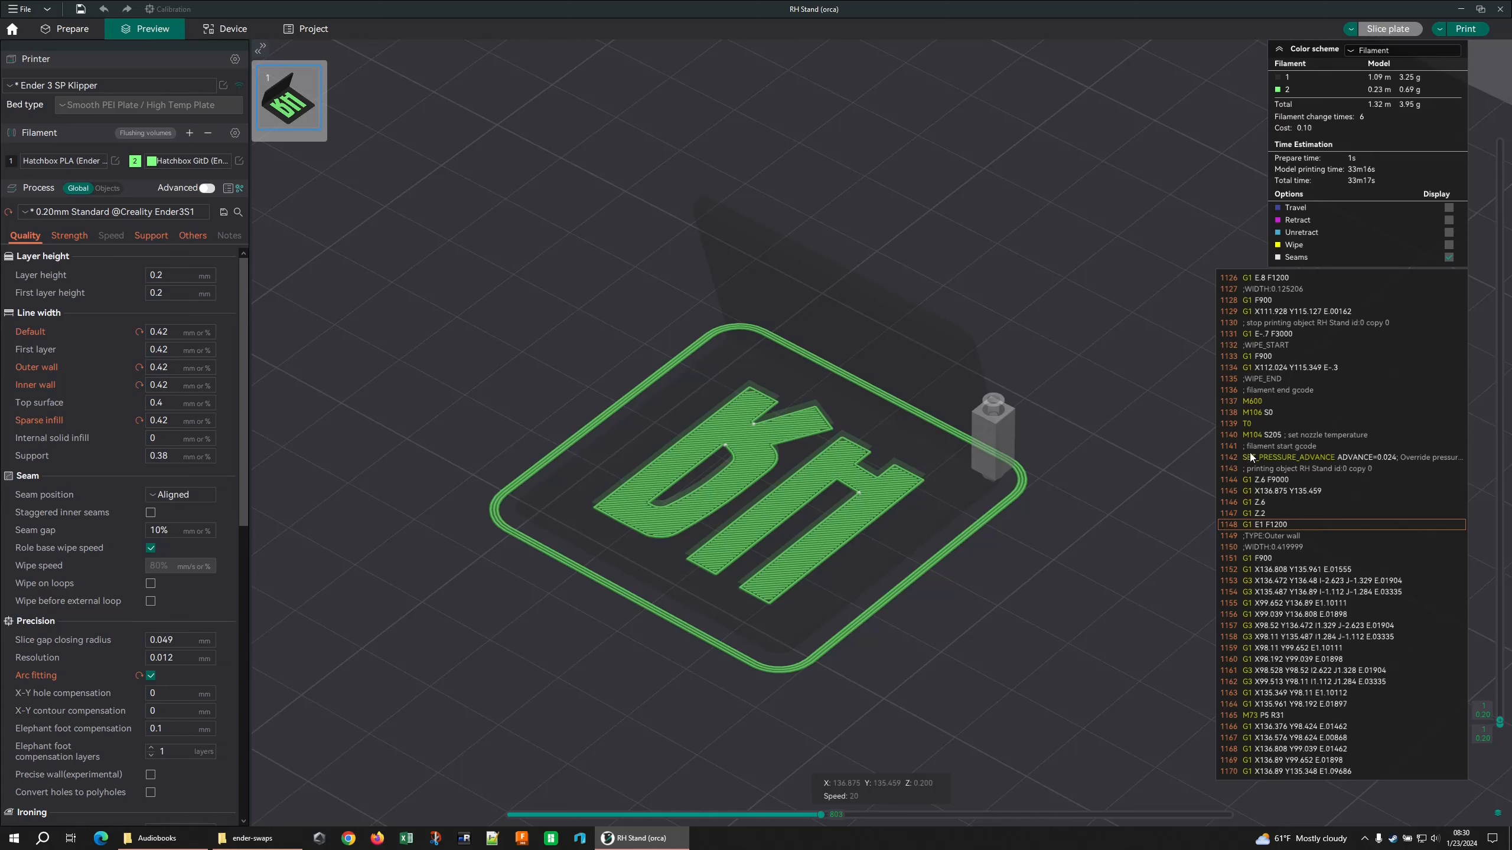
mouse_move(789, 351)
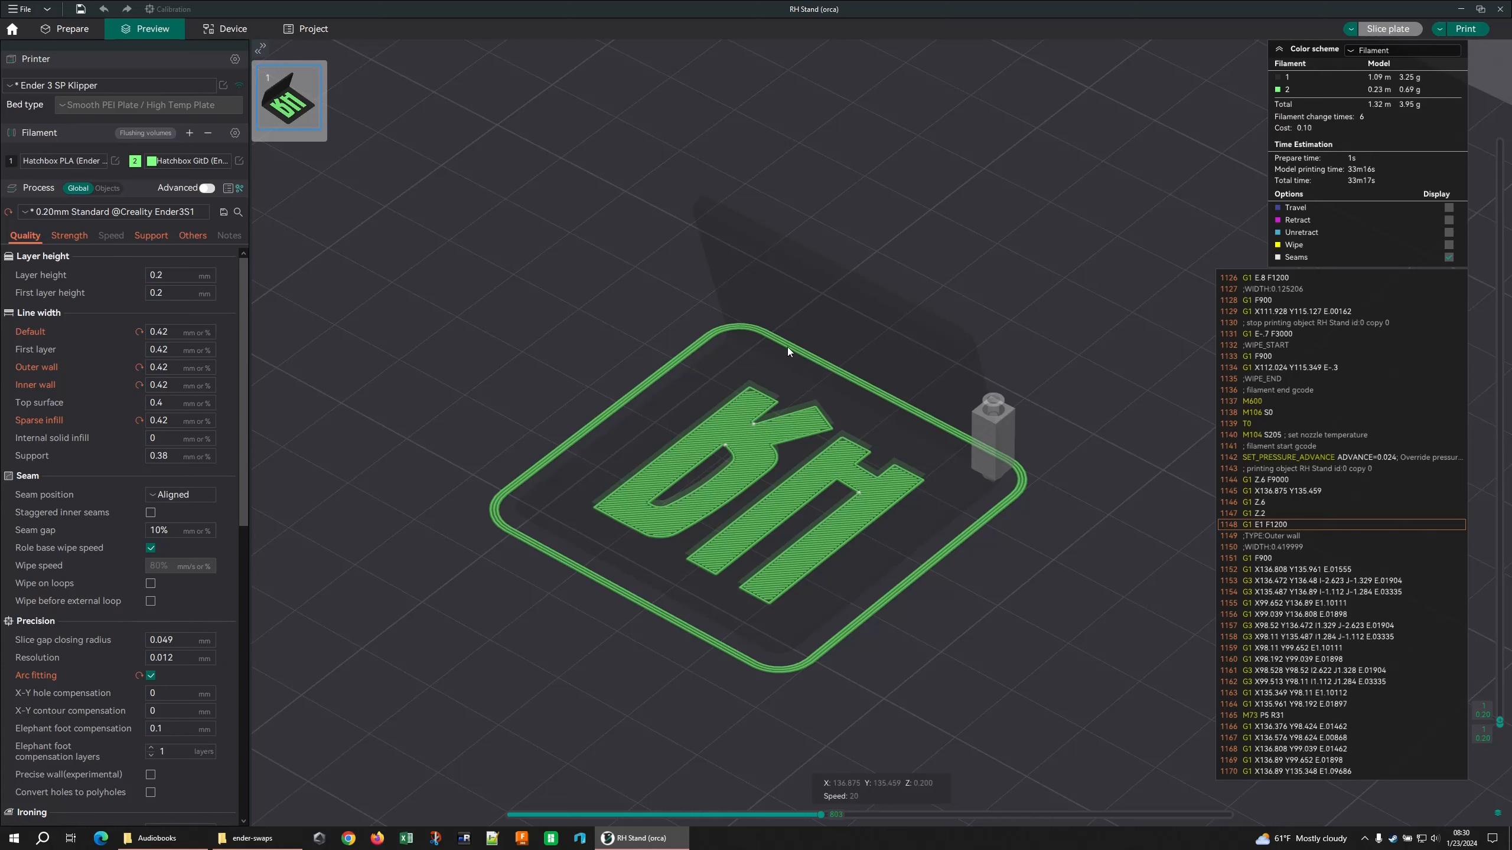
mouse_move(680, 311)
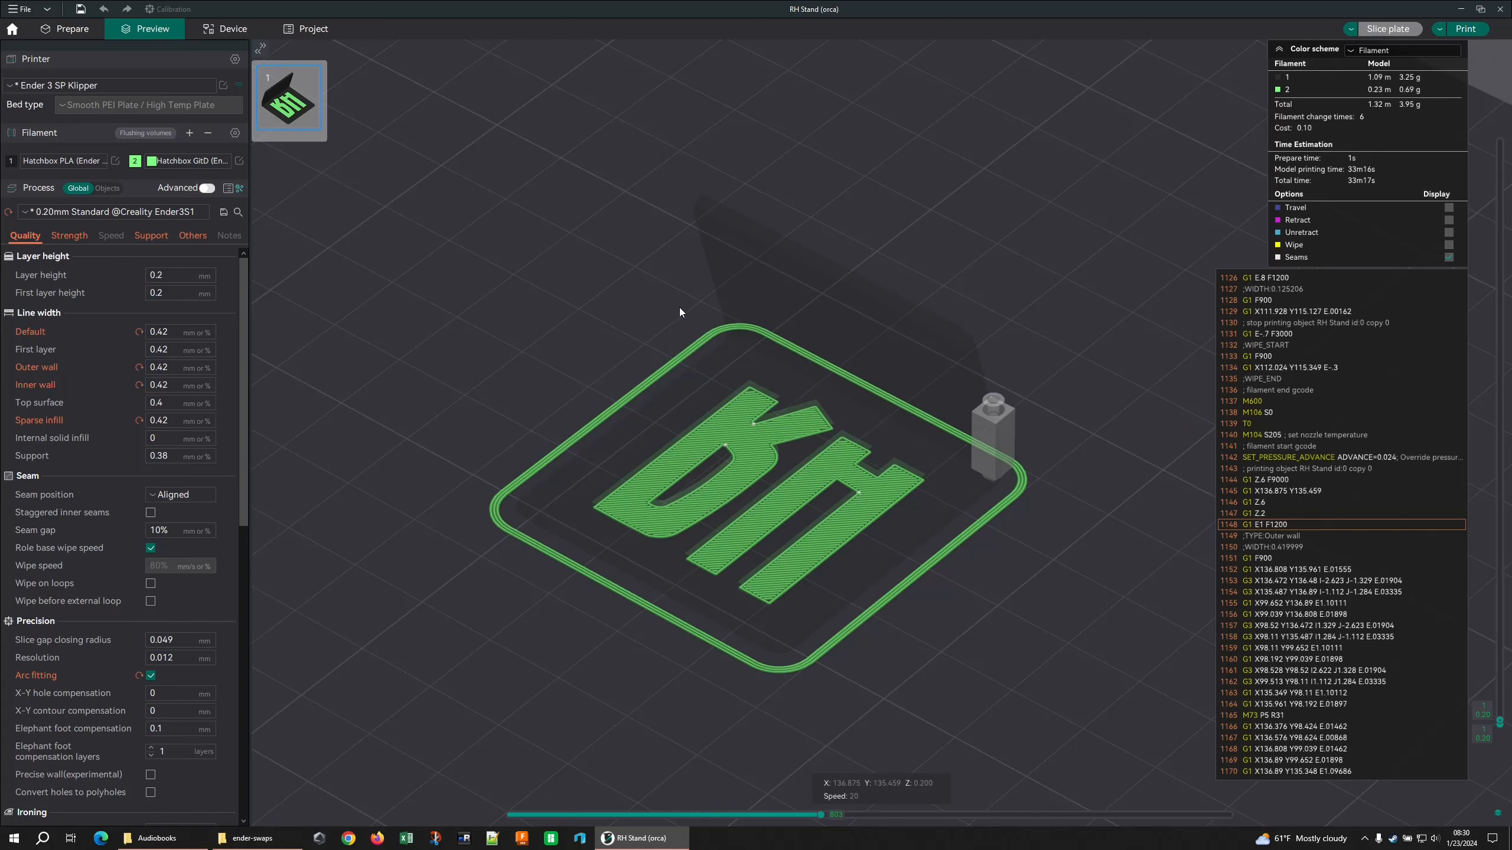
mouse_move(182, 80)
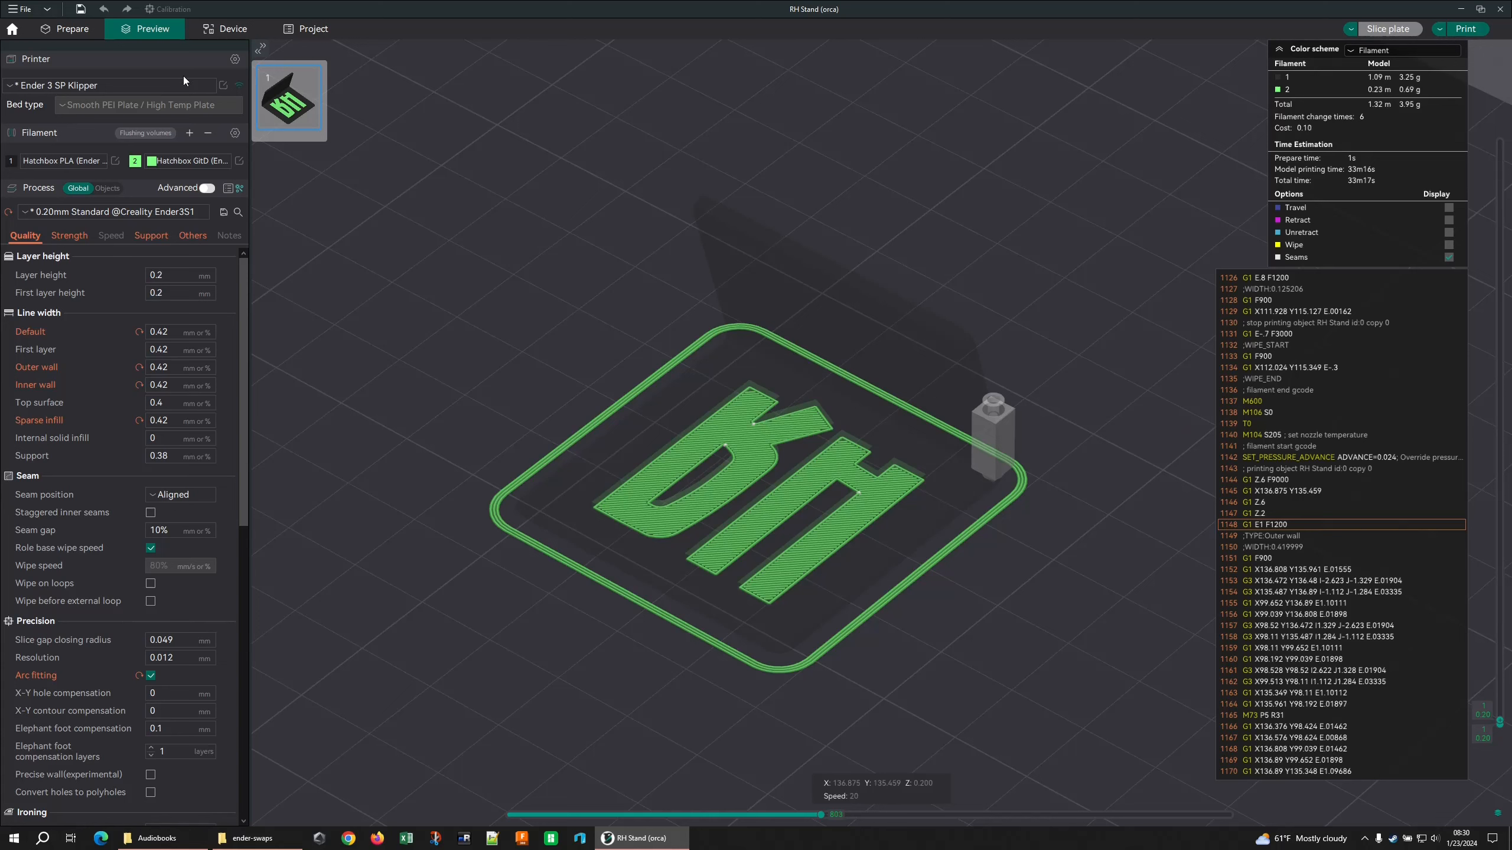
mouse_move(223, 86)
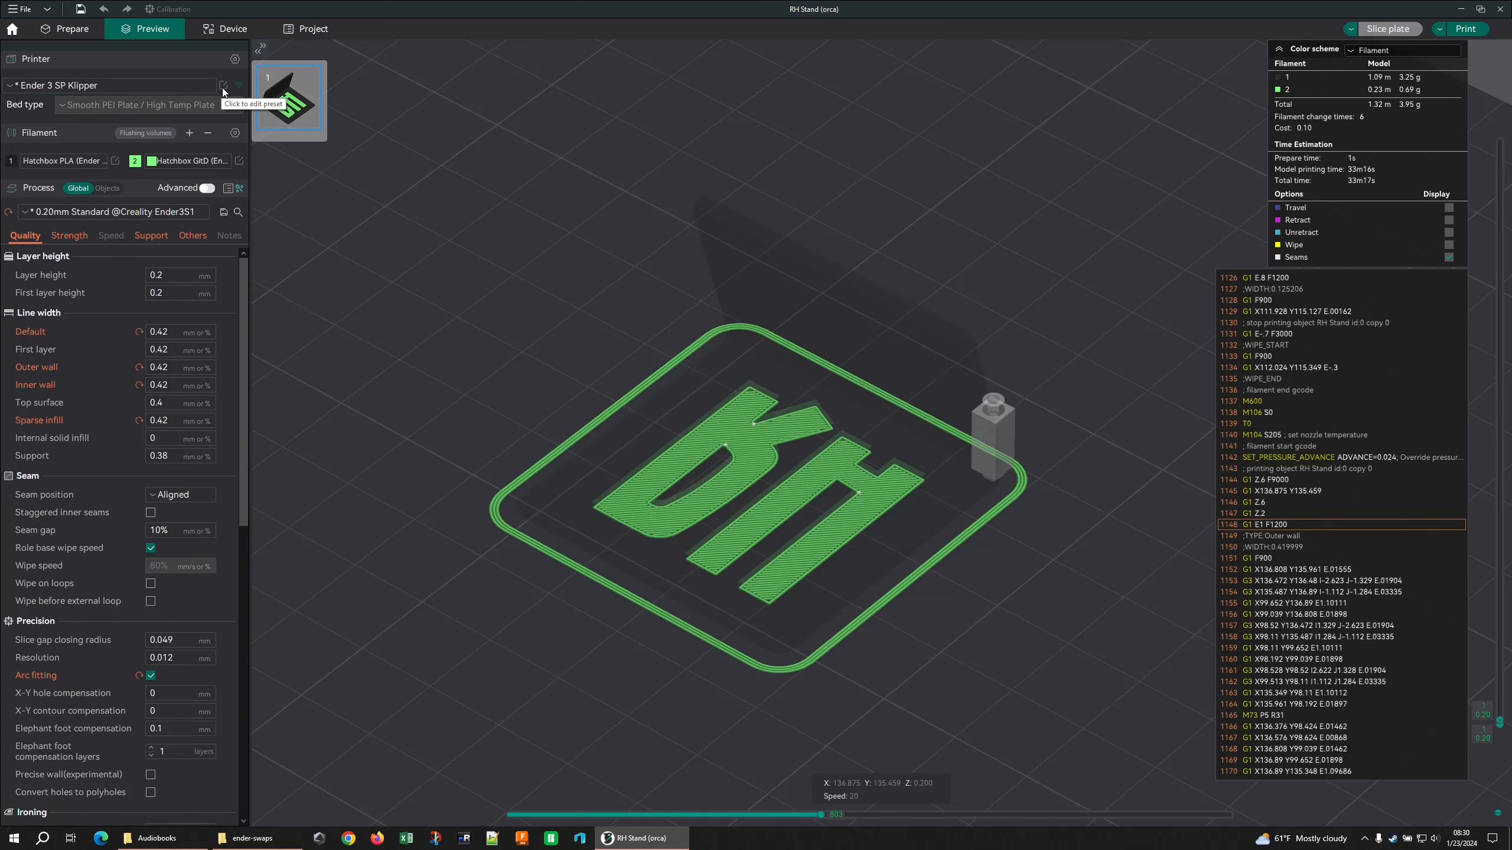
- Enable Manual Filament Change in the printer's Multimaterial settings
left_click(222, 86)
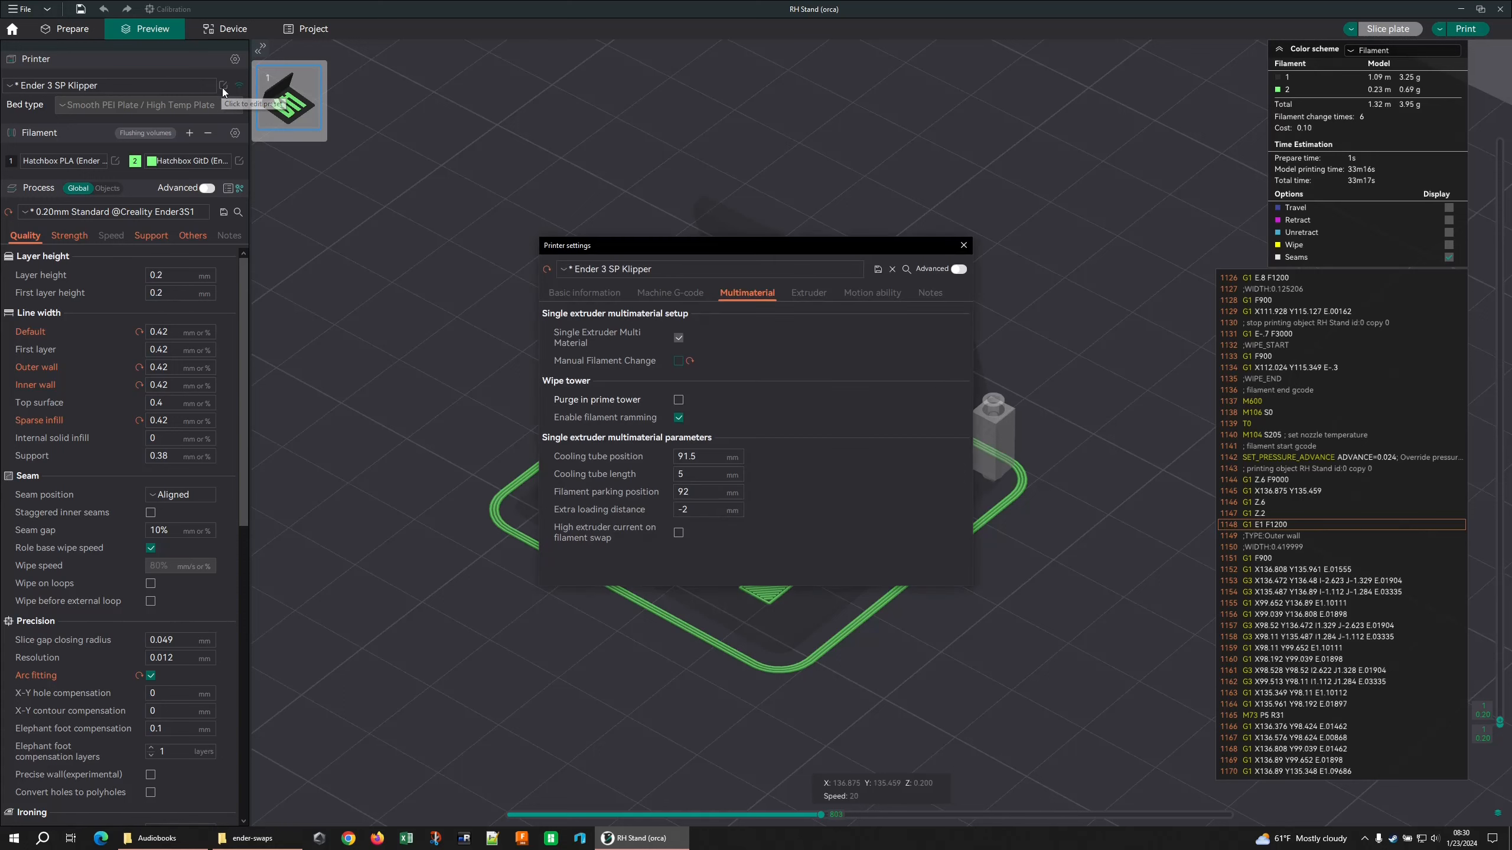
mouse_move(617, 268)
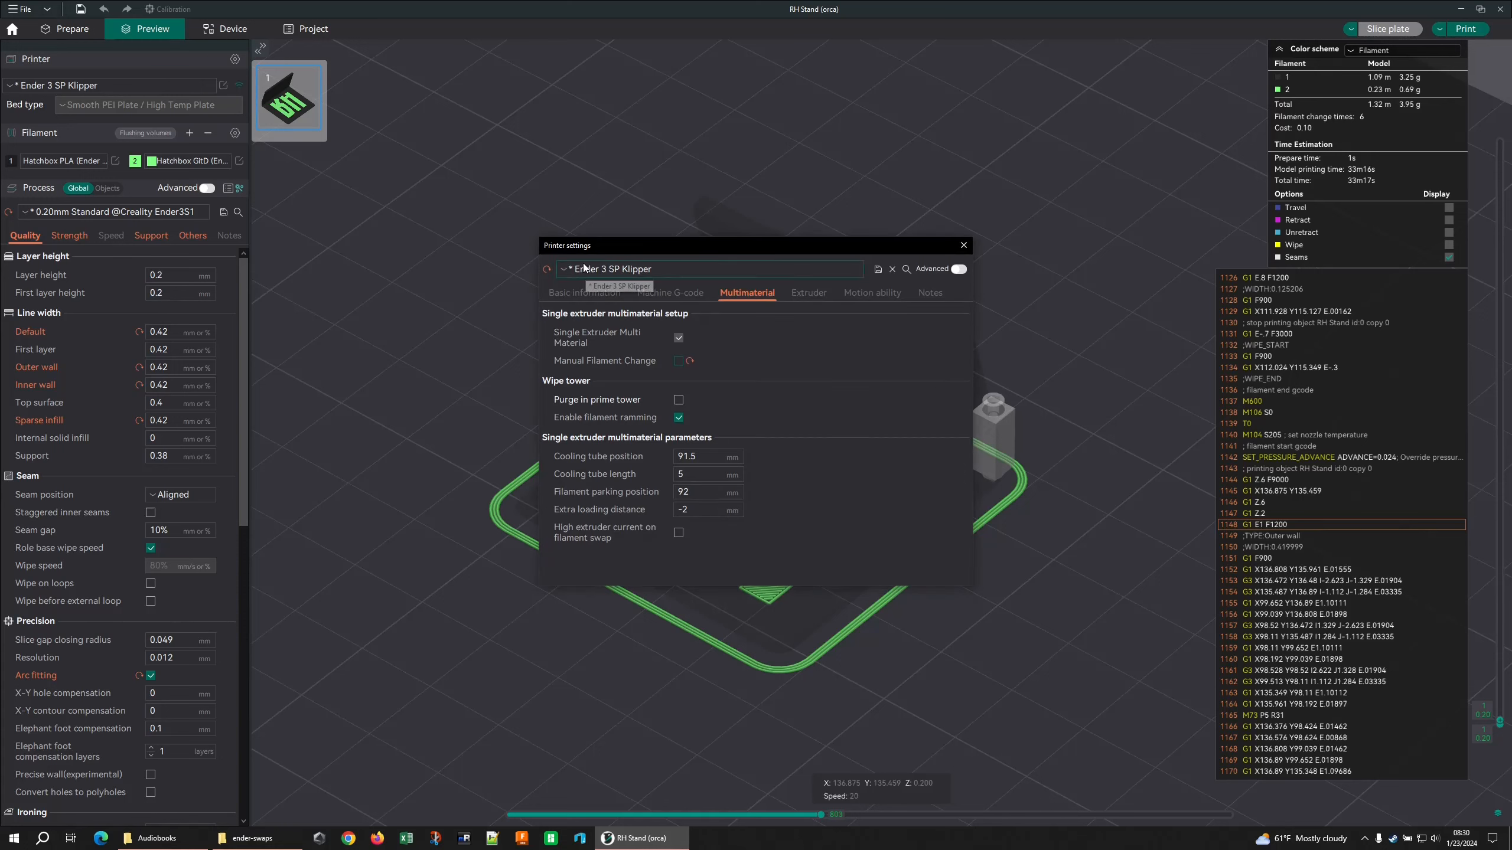
mouse_move(611, 372)
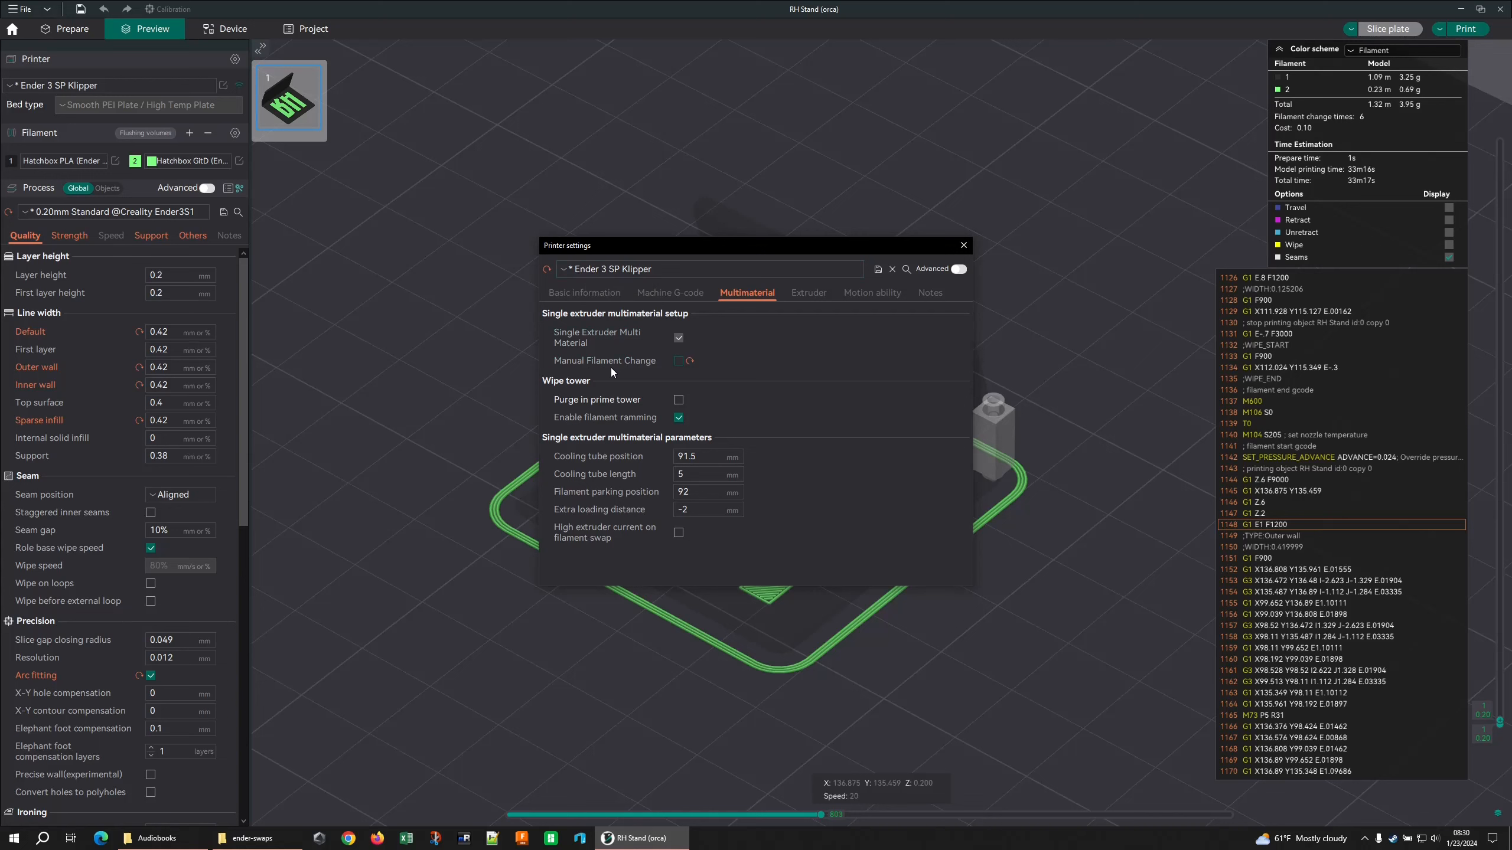
mouse_move(595, 338)
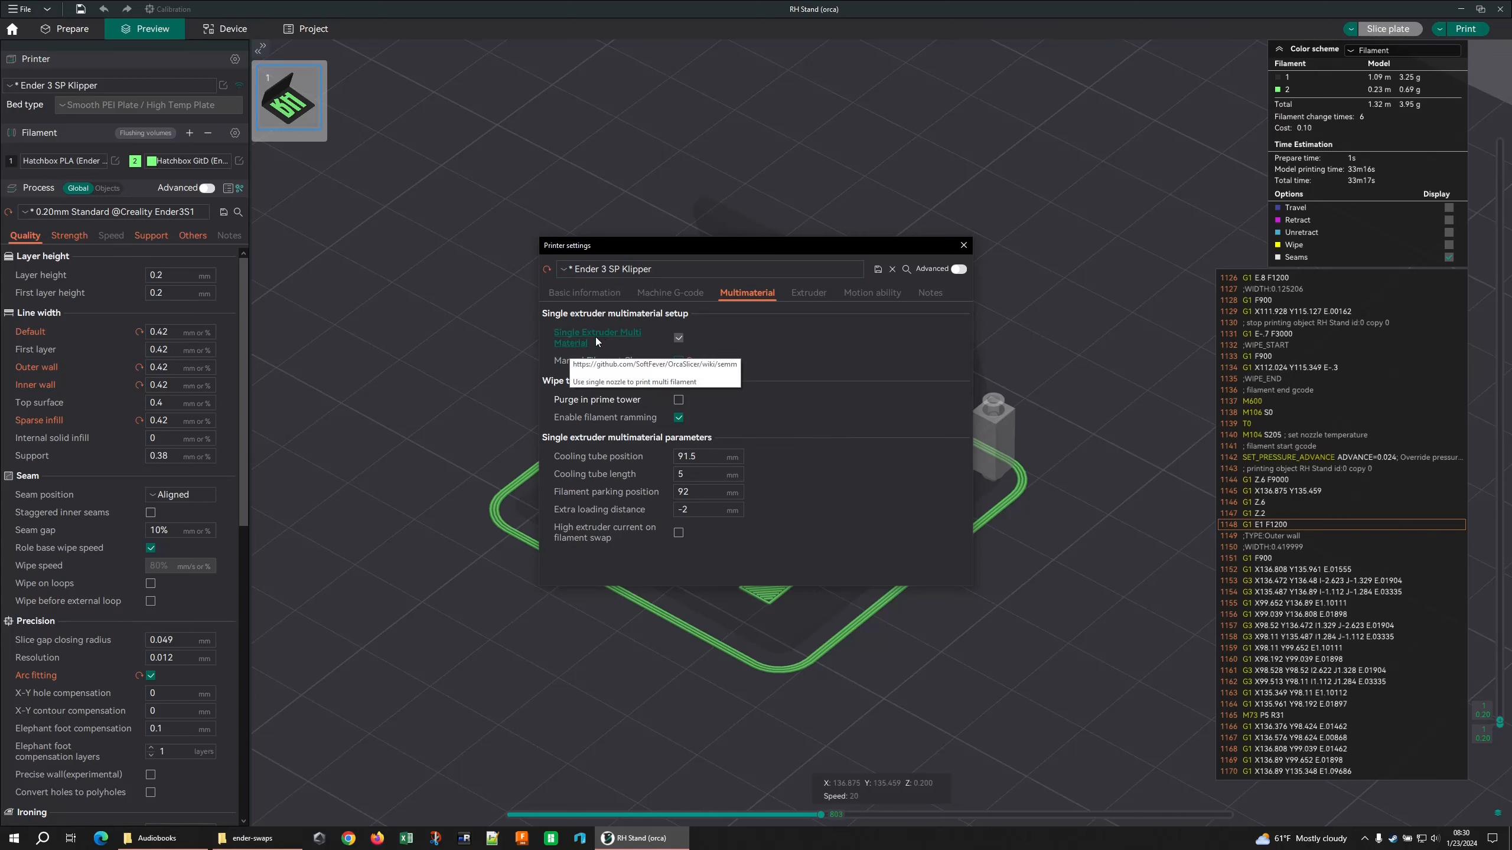
mouse_move(606, 360)
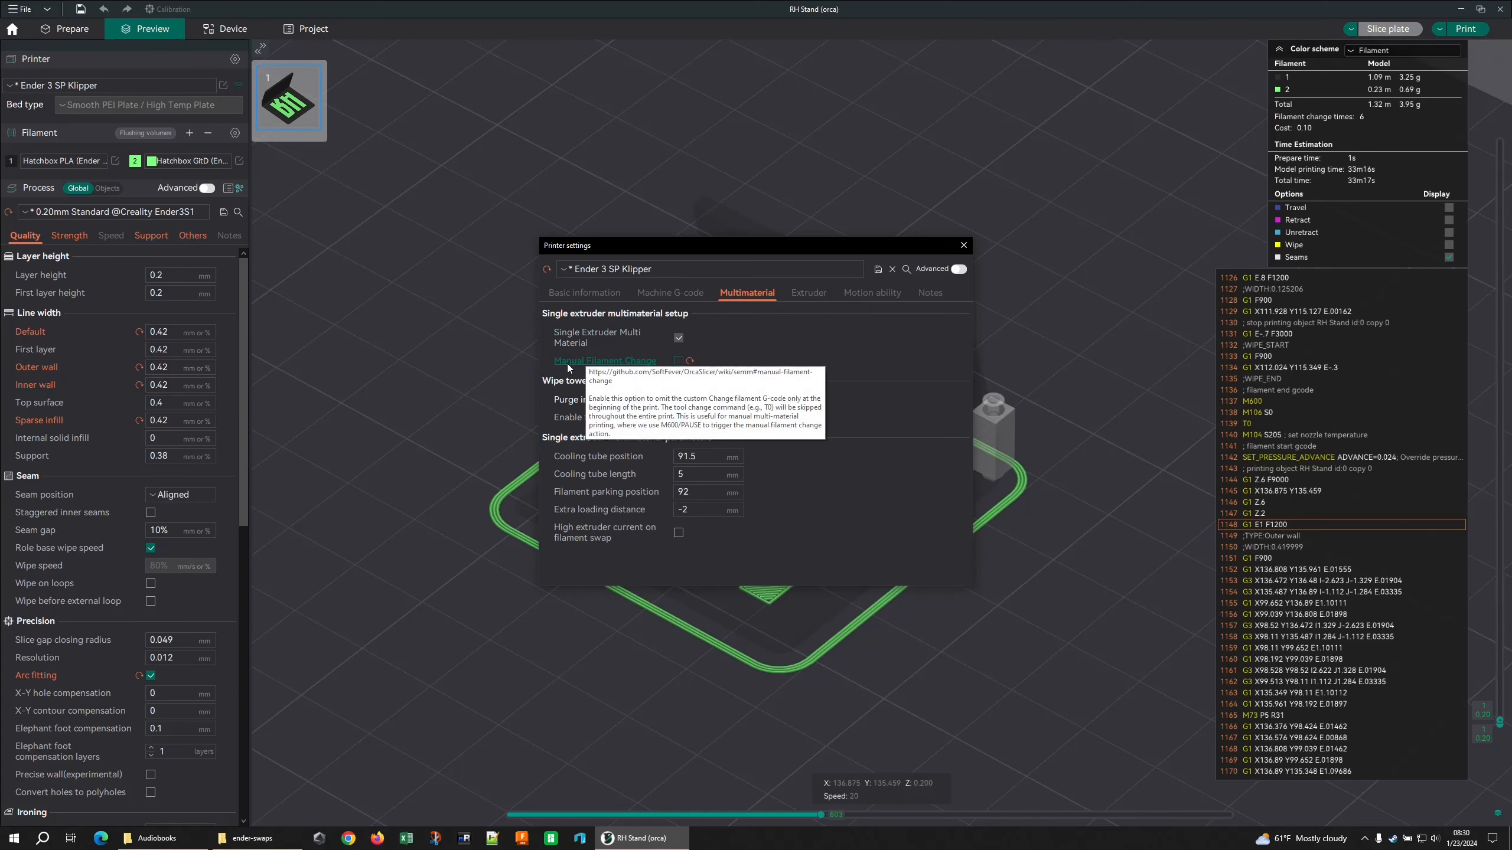
mouse_move(702, 377)
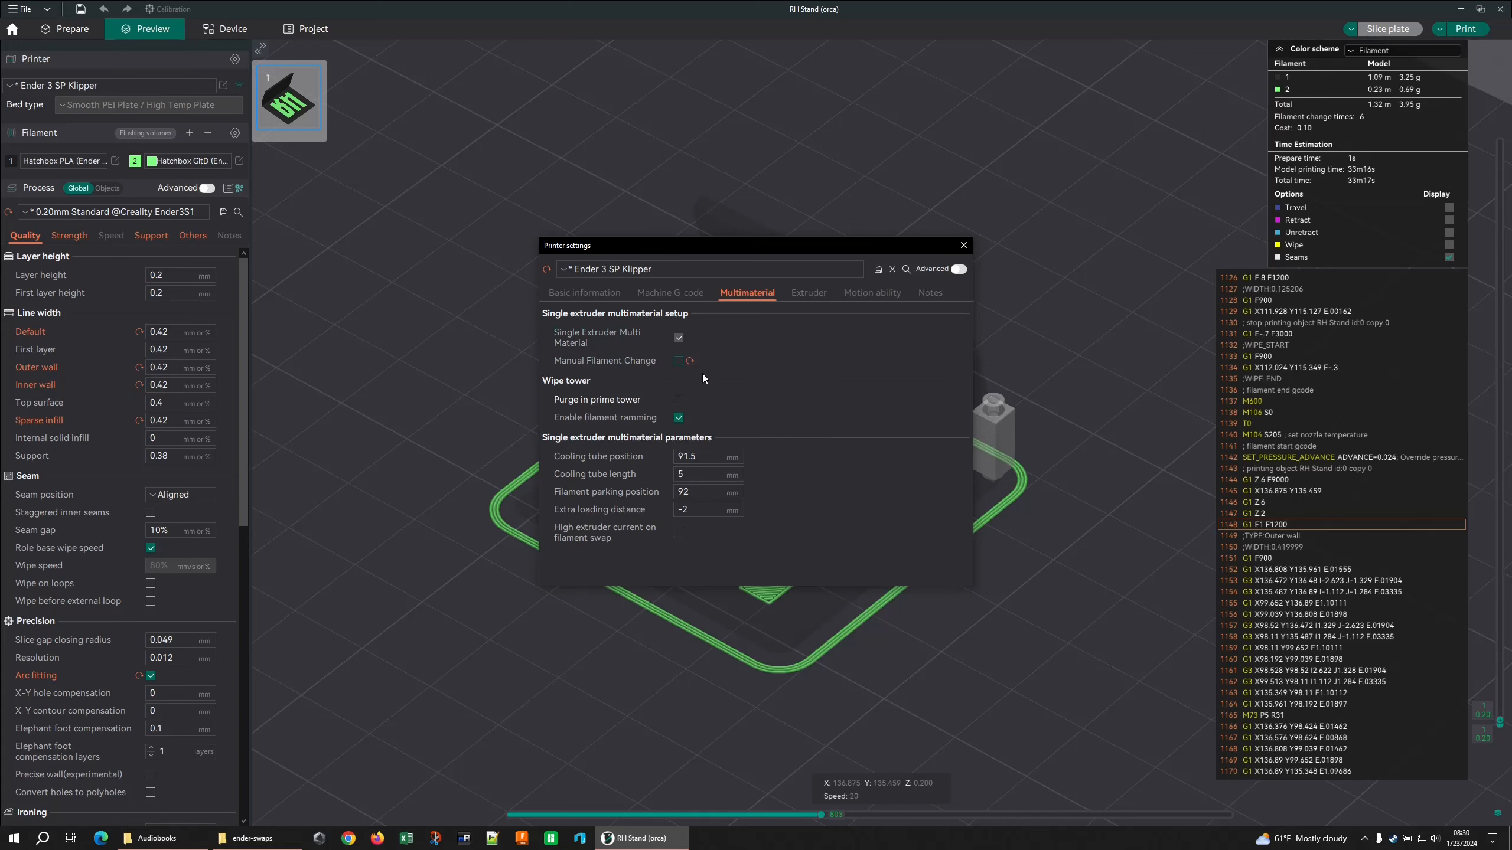
mouse_move(604, 361)
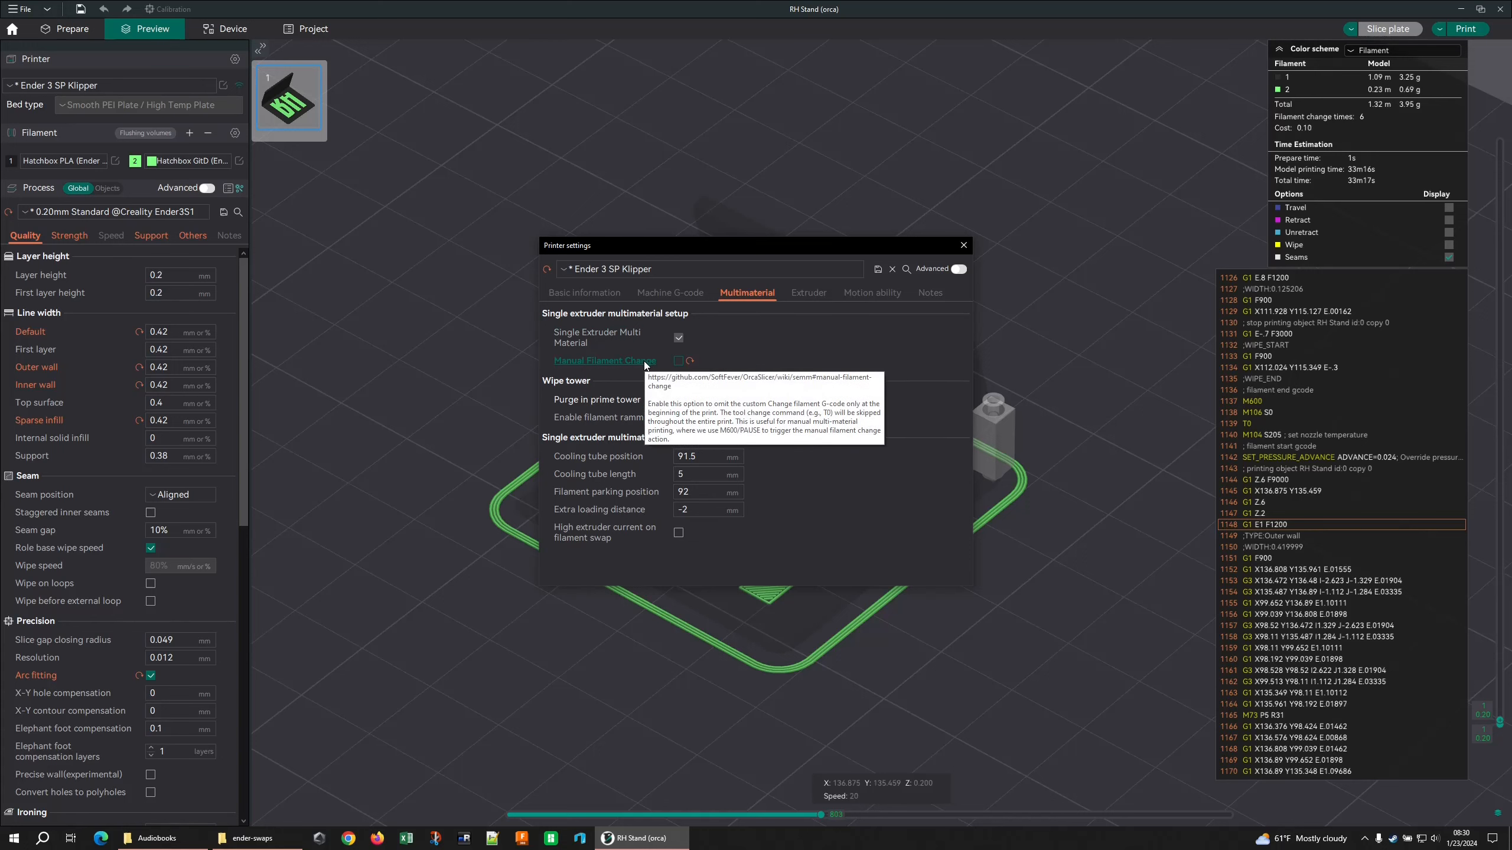
mouse_move(677, 366)
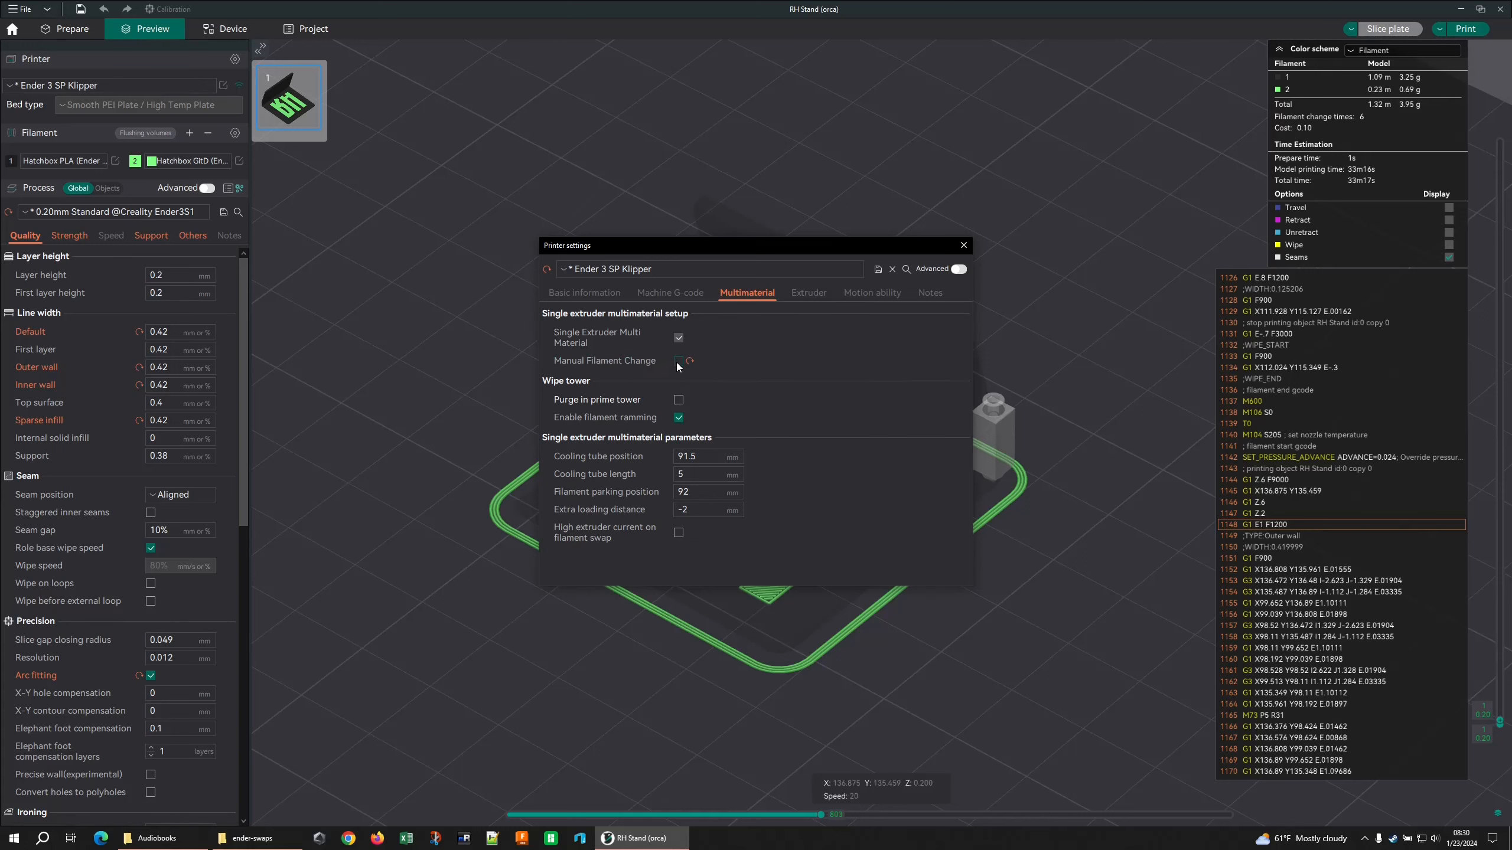
left_click(961, 245)
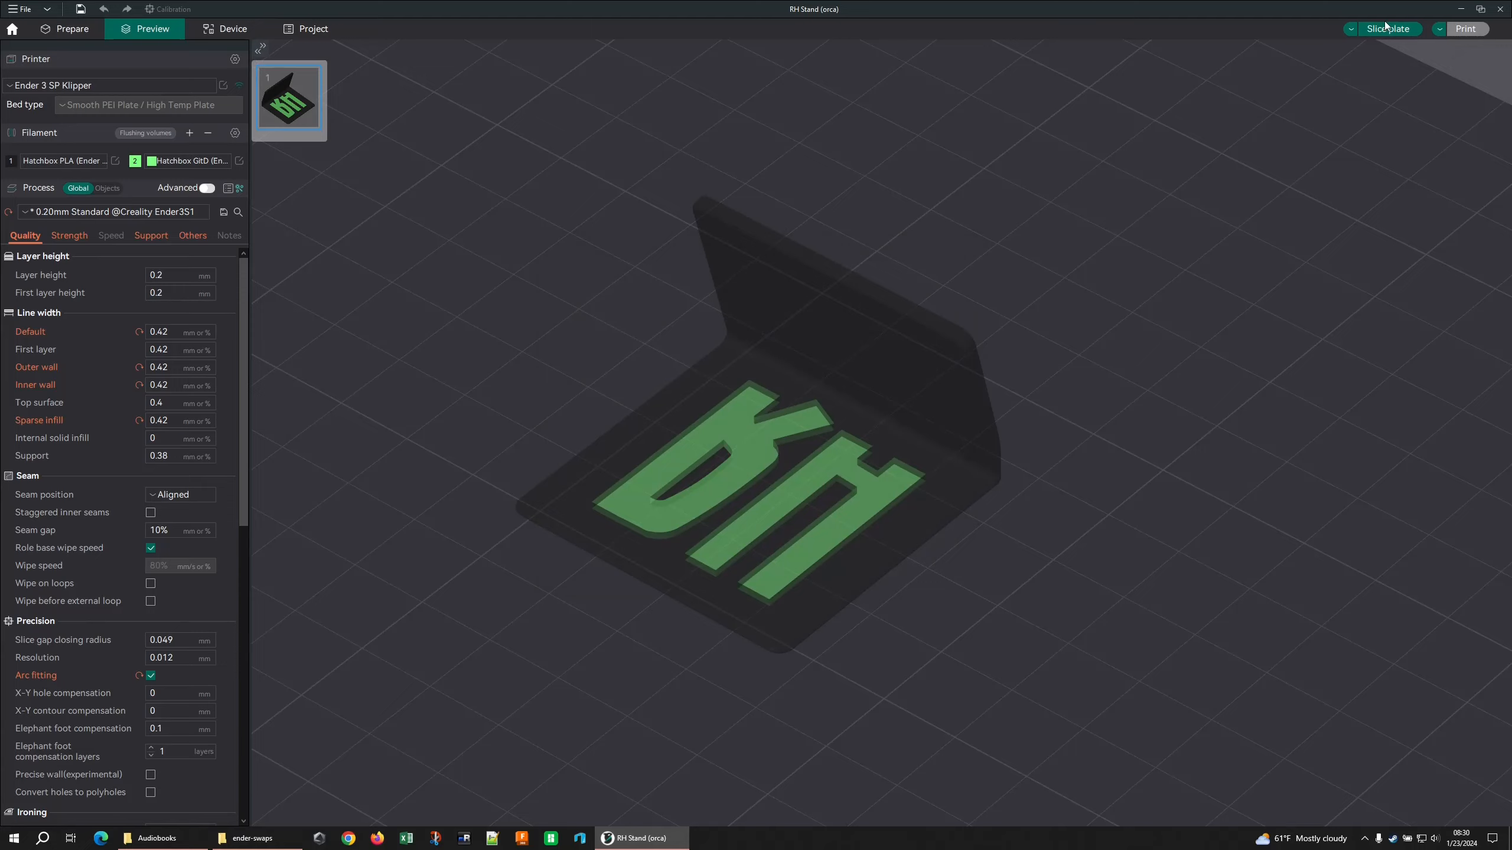
- Re-slice the plate so the G-code shows MANUAL_TOOL_CHANGE T1
left_click(1386, 29)
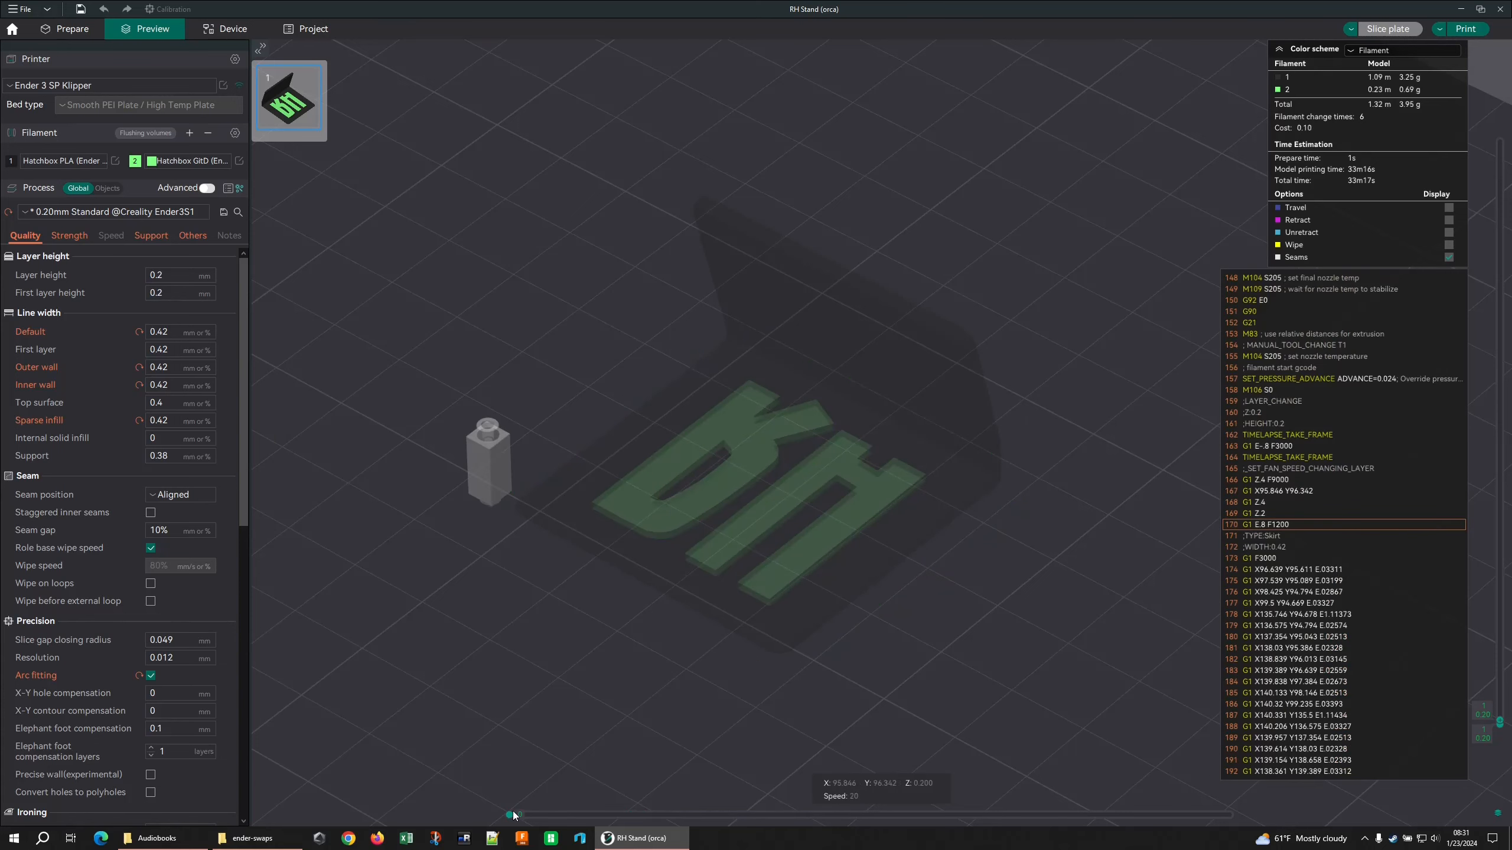
mouse_move(1307, 473)
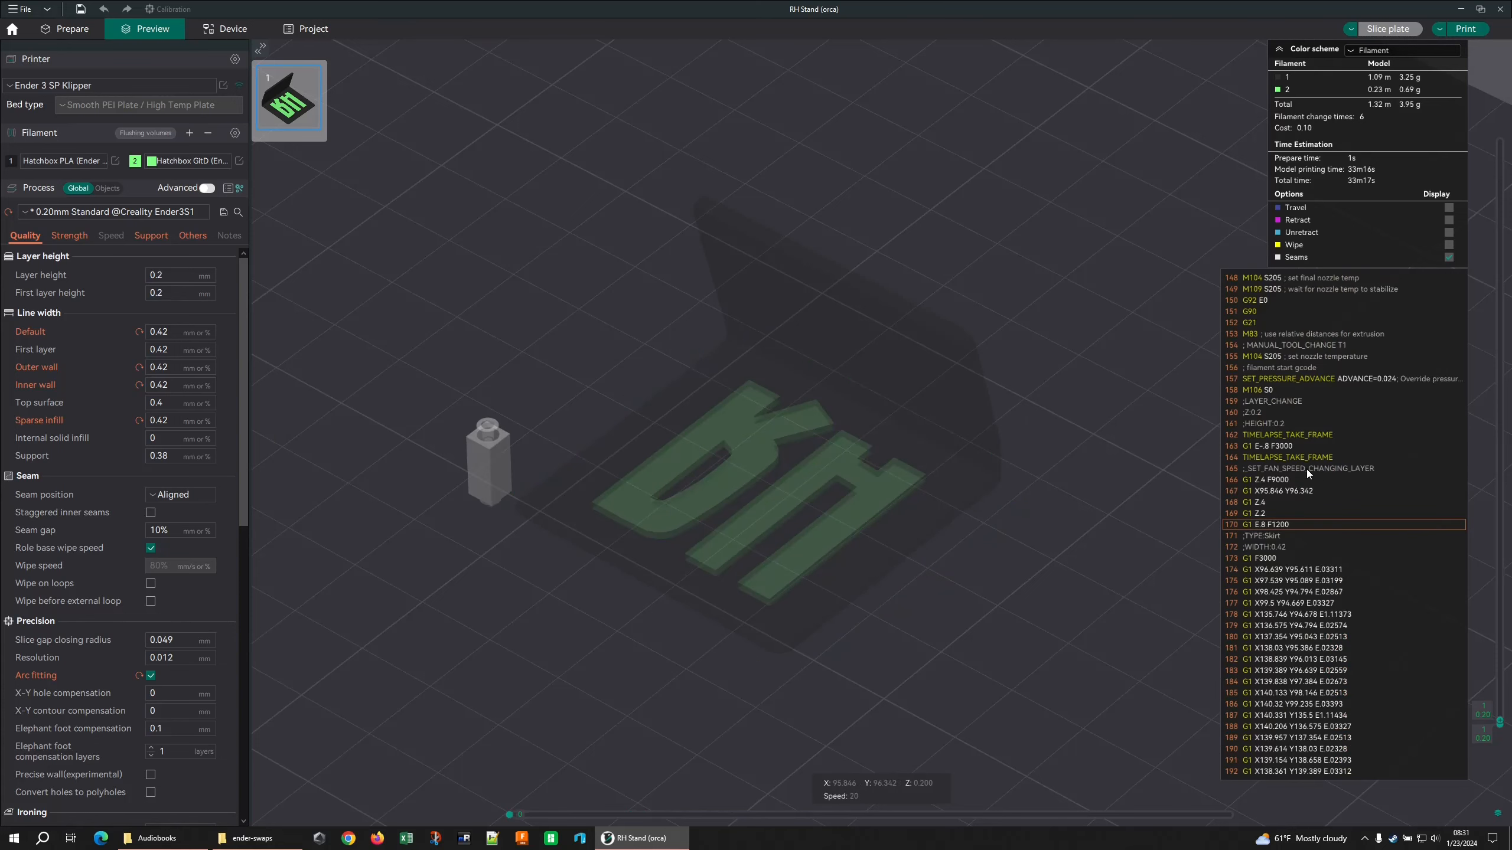
mouse_move(1282, 510)
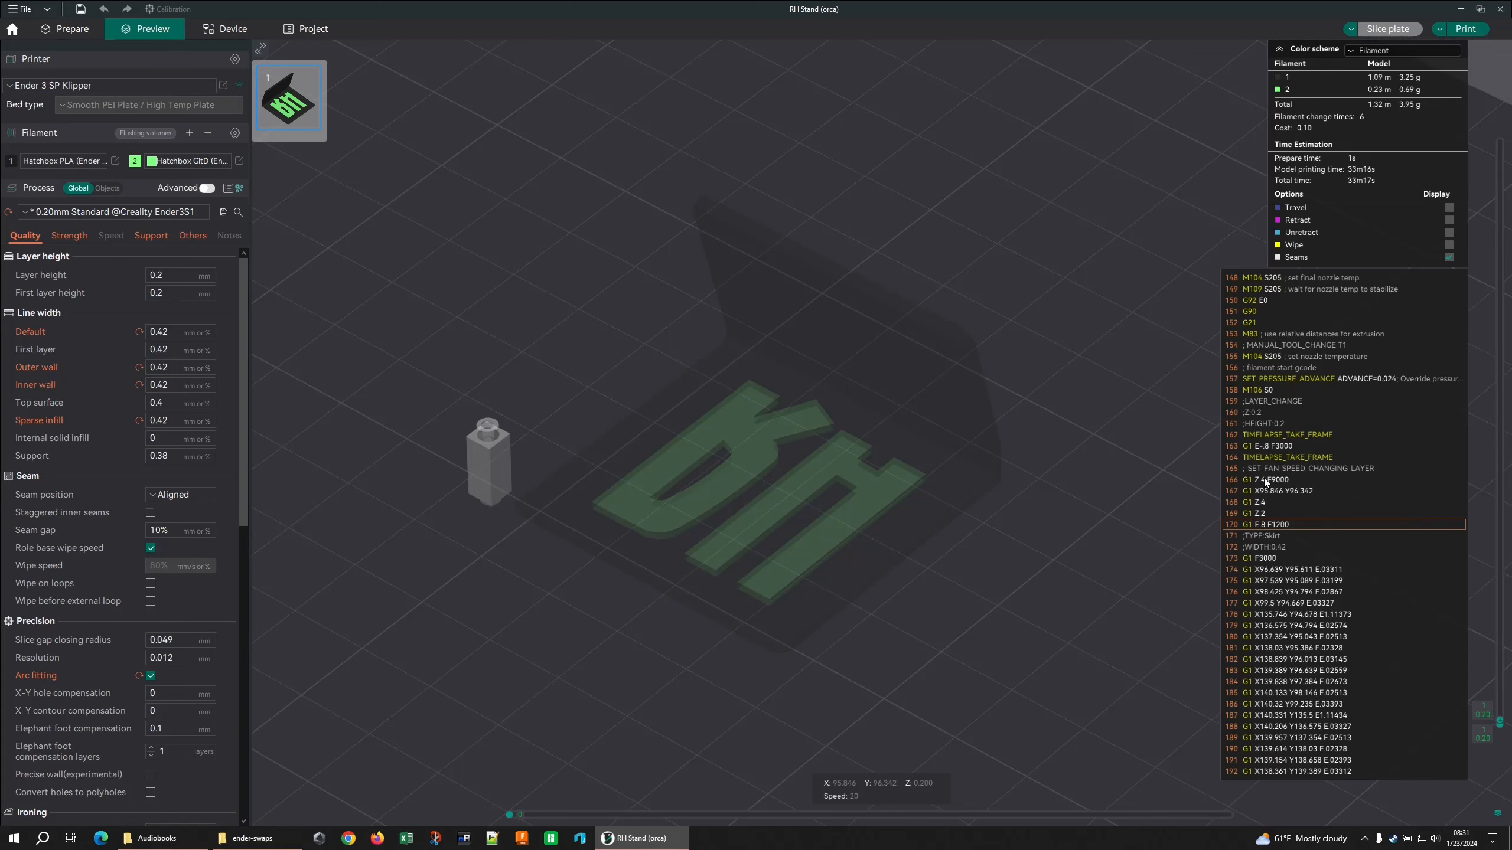
mouse_move(1244, 358)
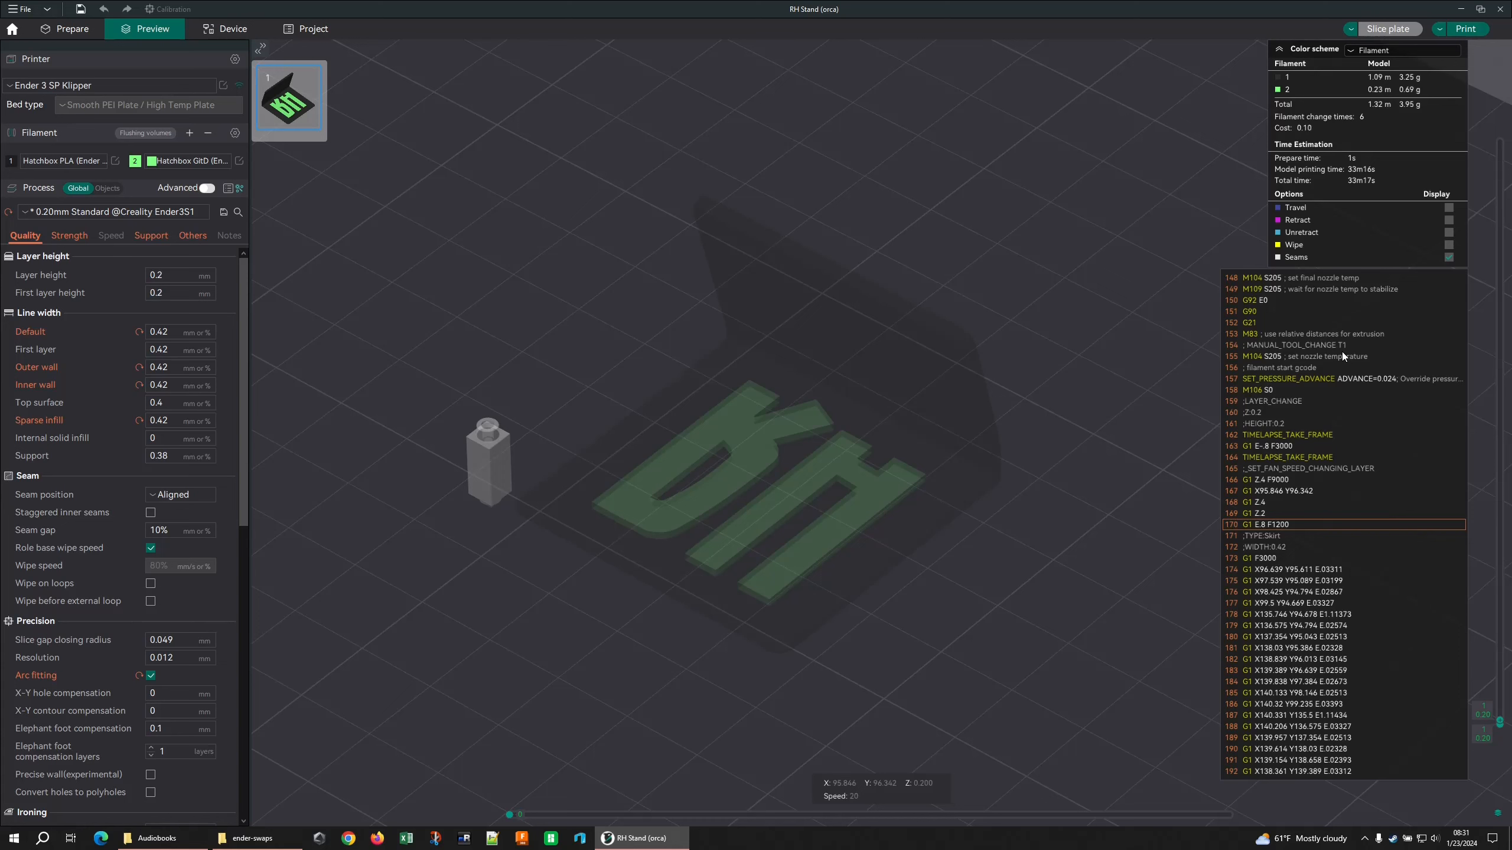
mouse_move(1302, 350)
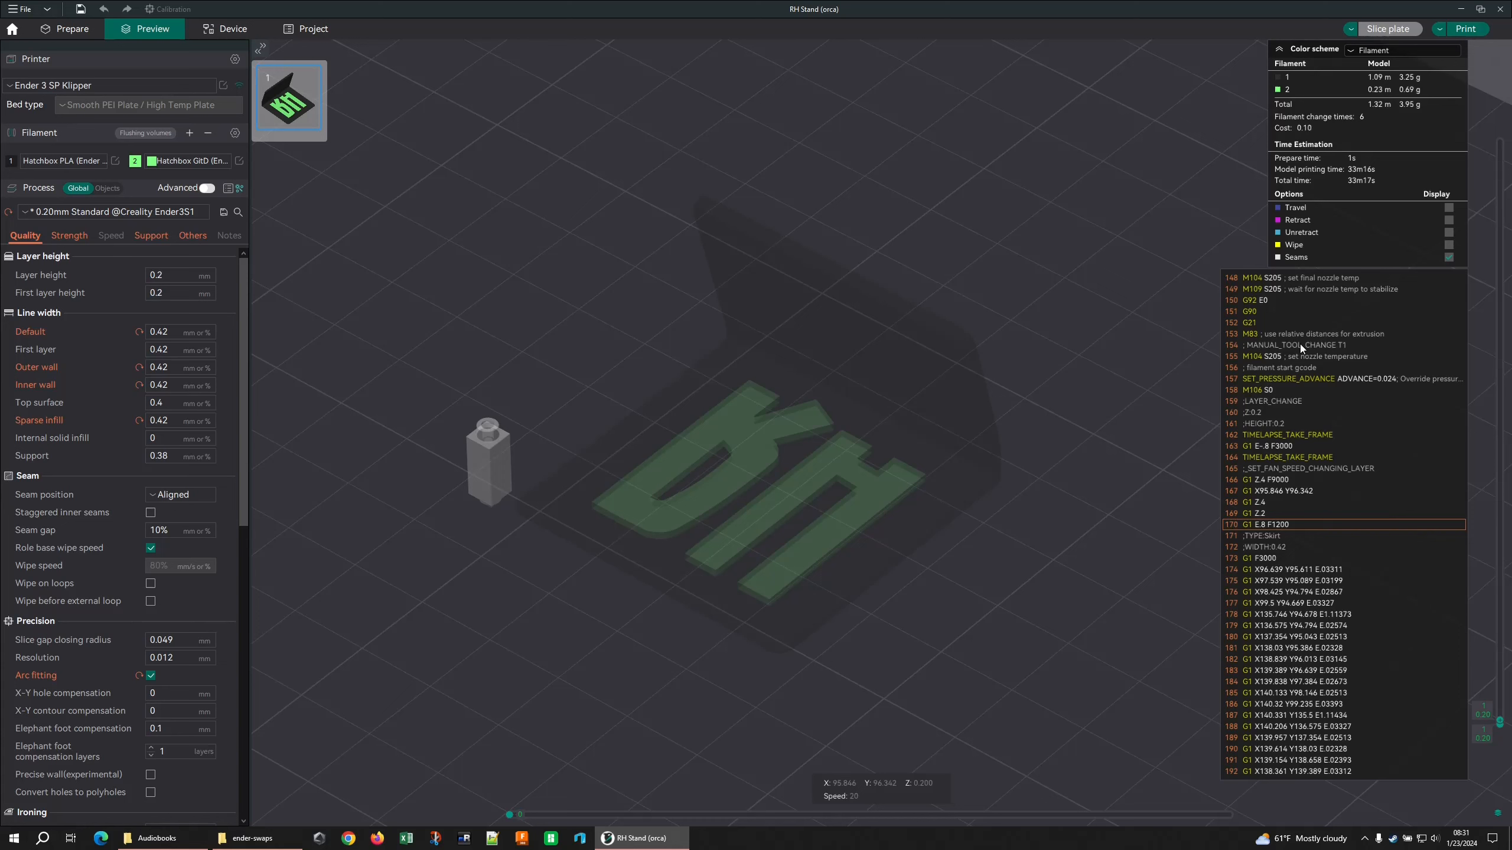
mouse_move(1223, 365)
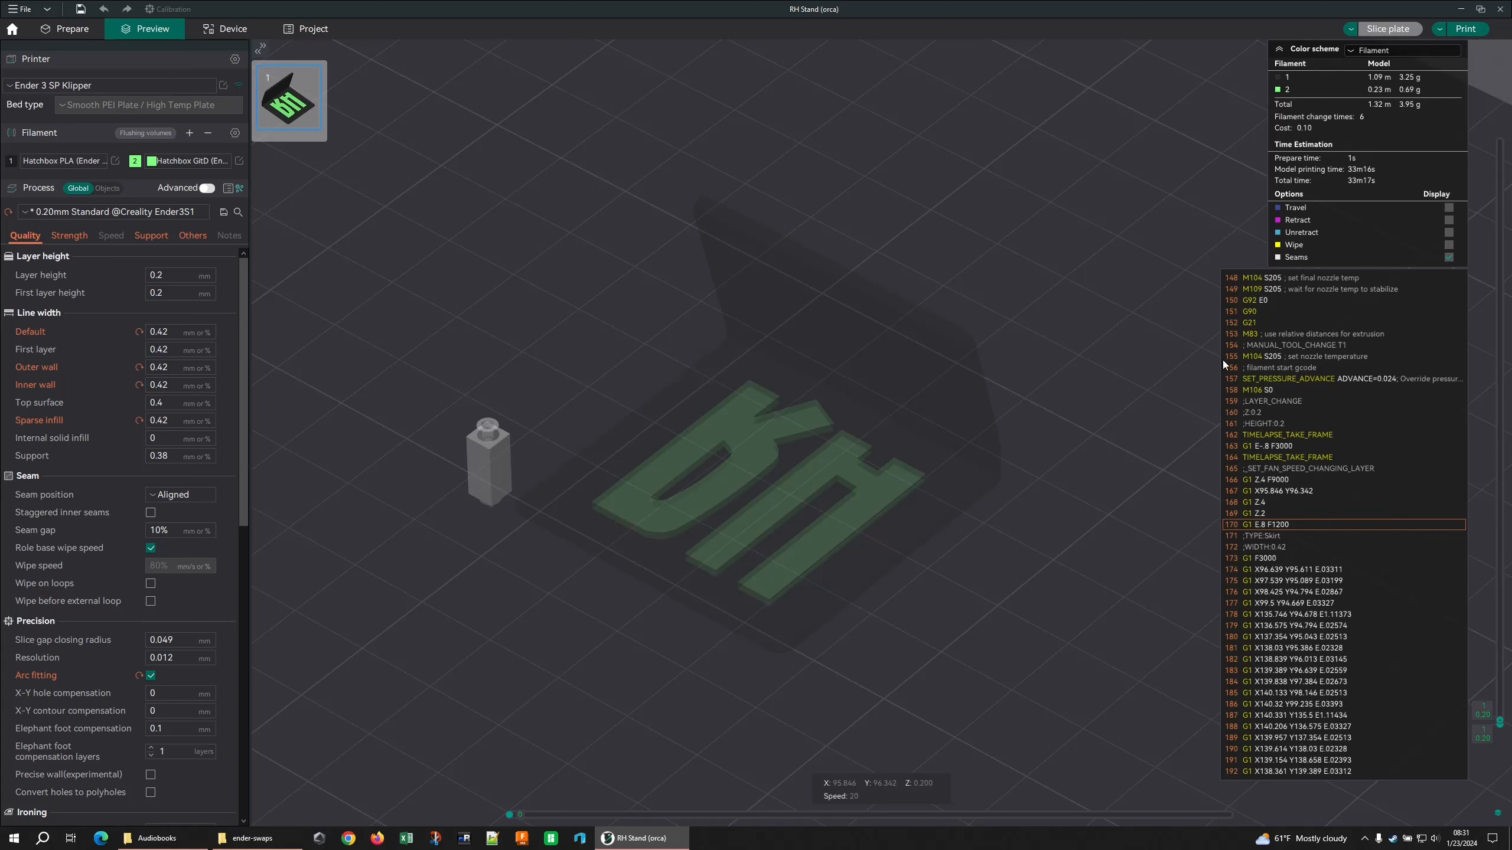
mouse_move(580, 795)
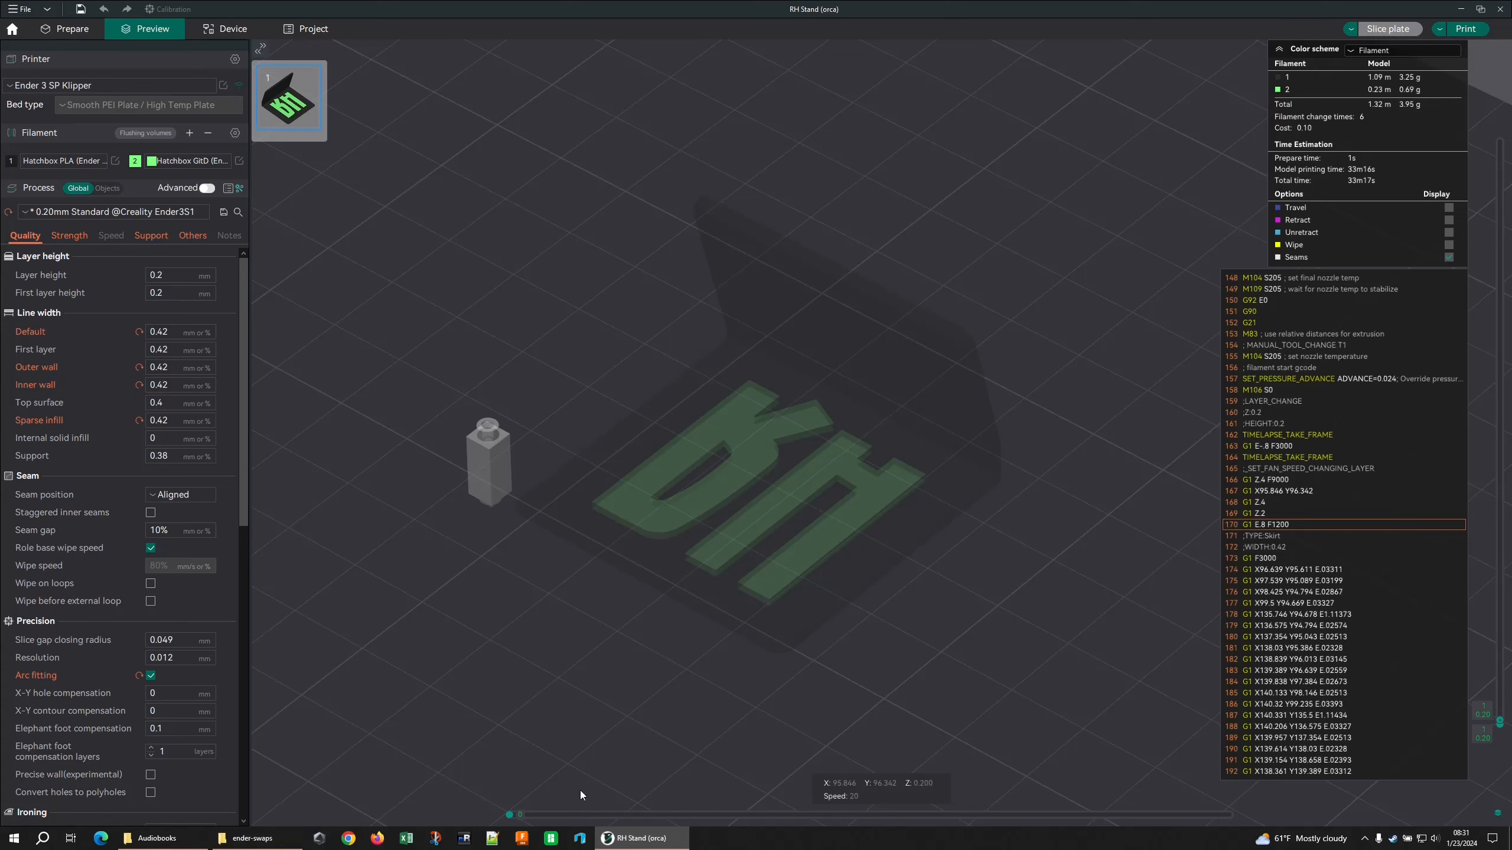